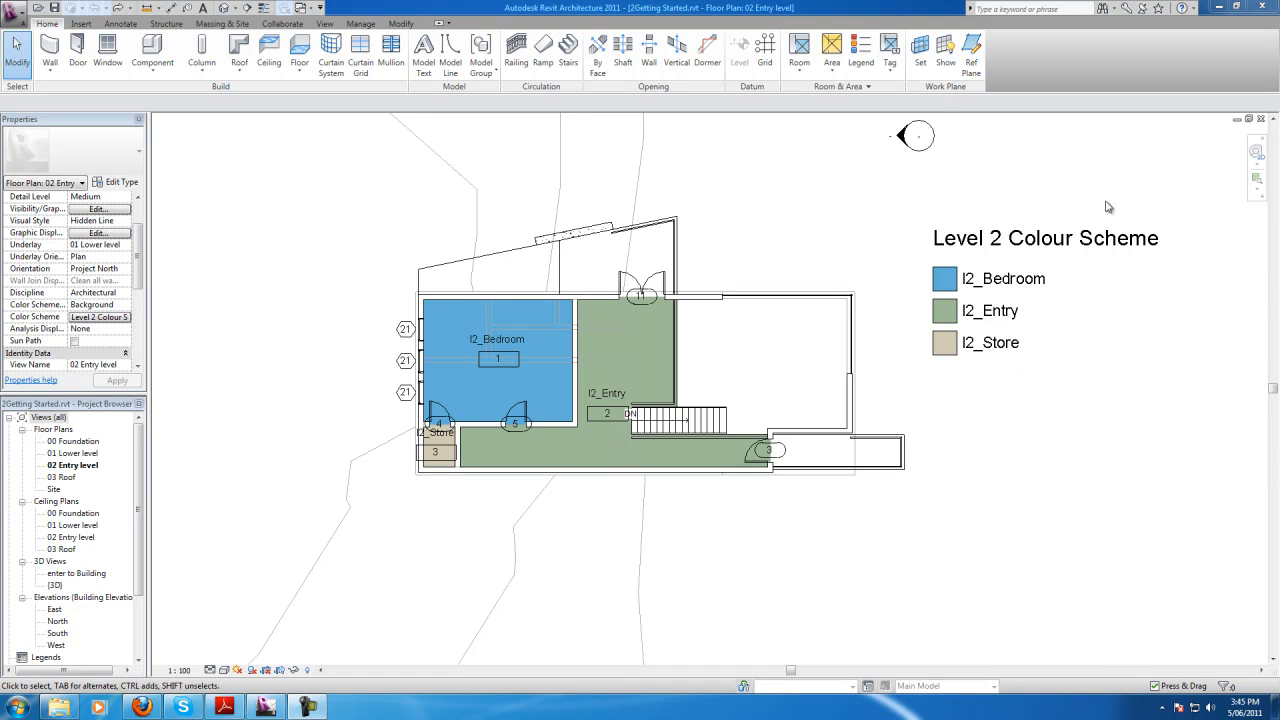
Pan the 02 Entry level floor plan slightly and switch to the View ribbon commands
left_click(500, 360)
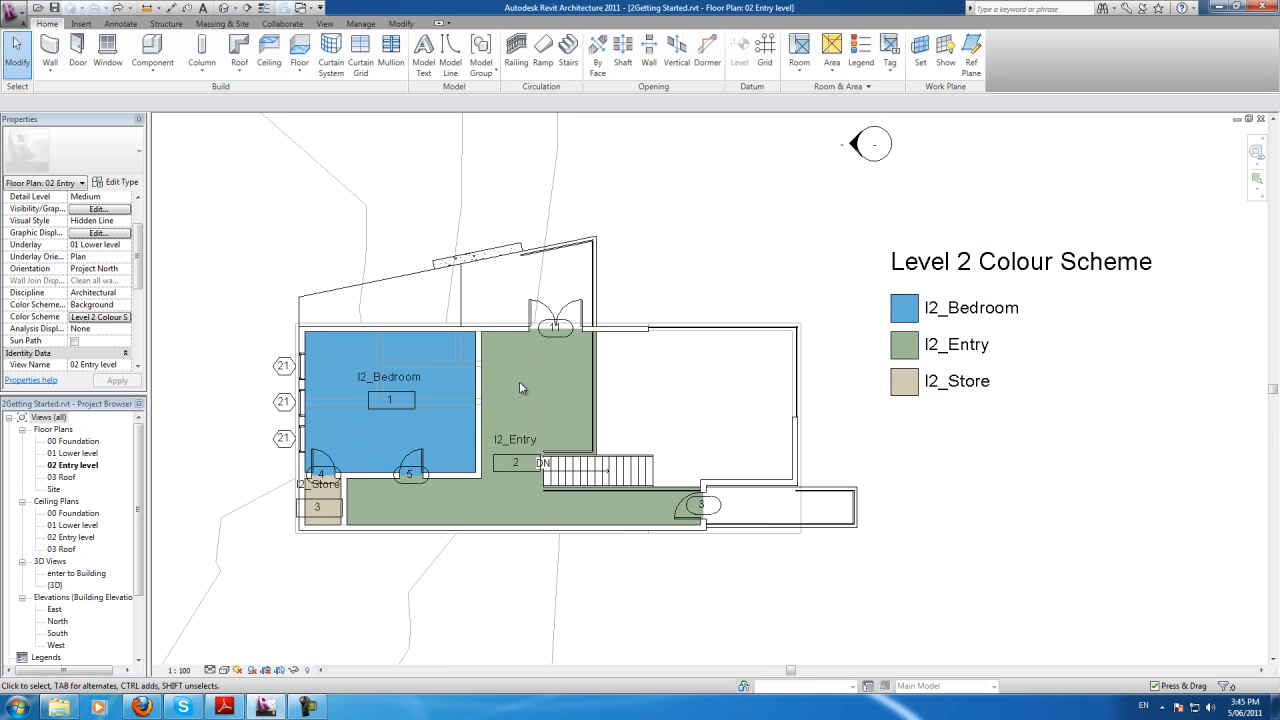
mouse_move(712, 360)
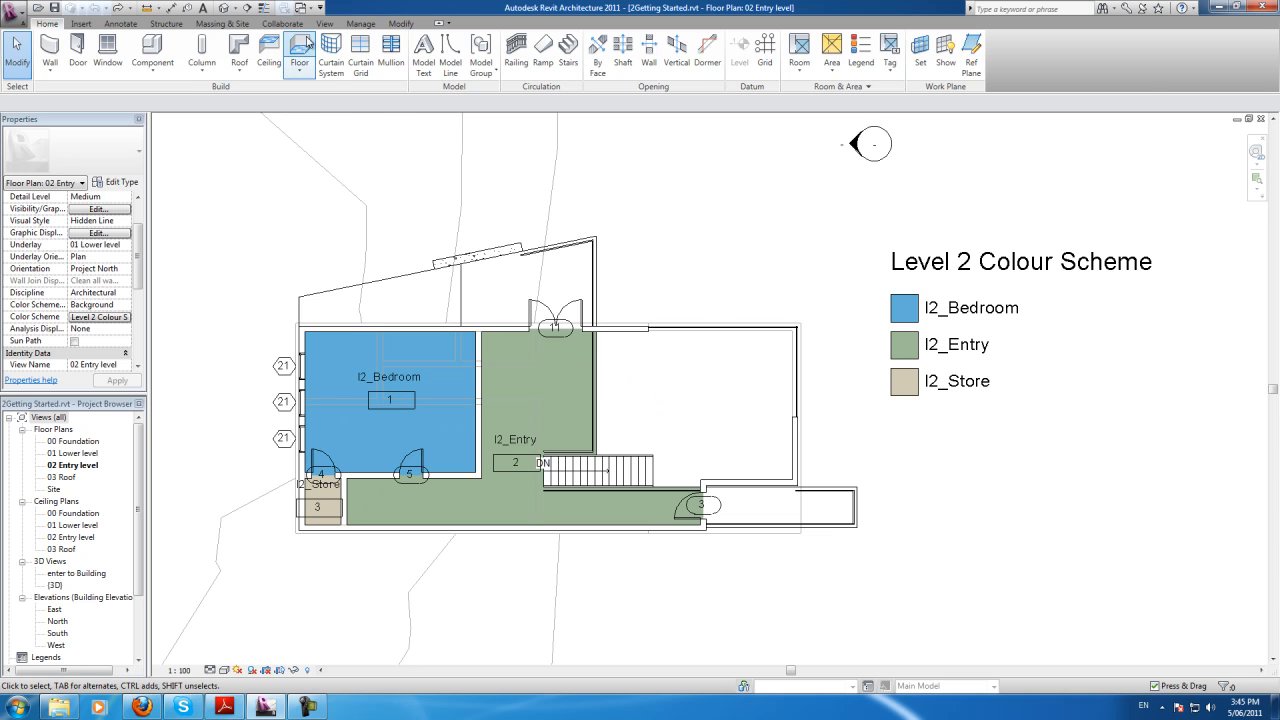
left_click(324, 24)
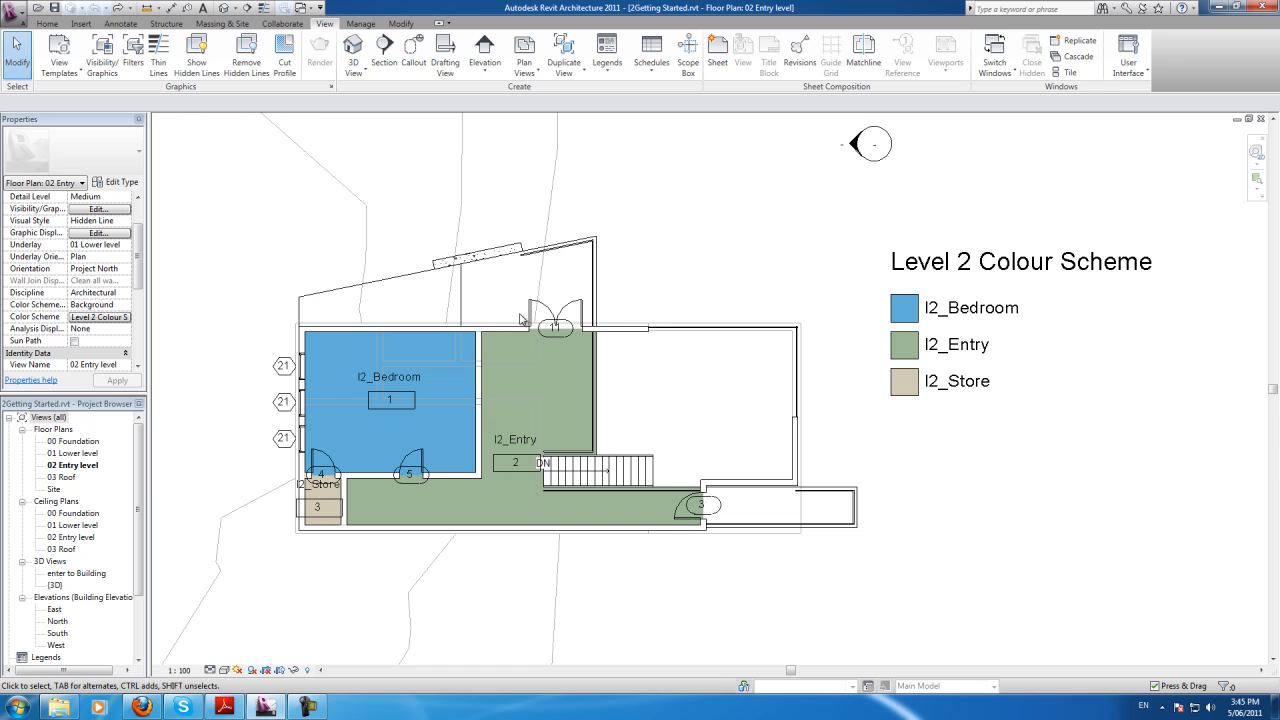
mouse_move(472, 244)
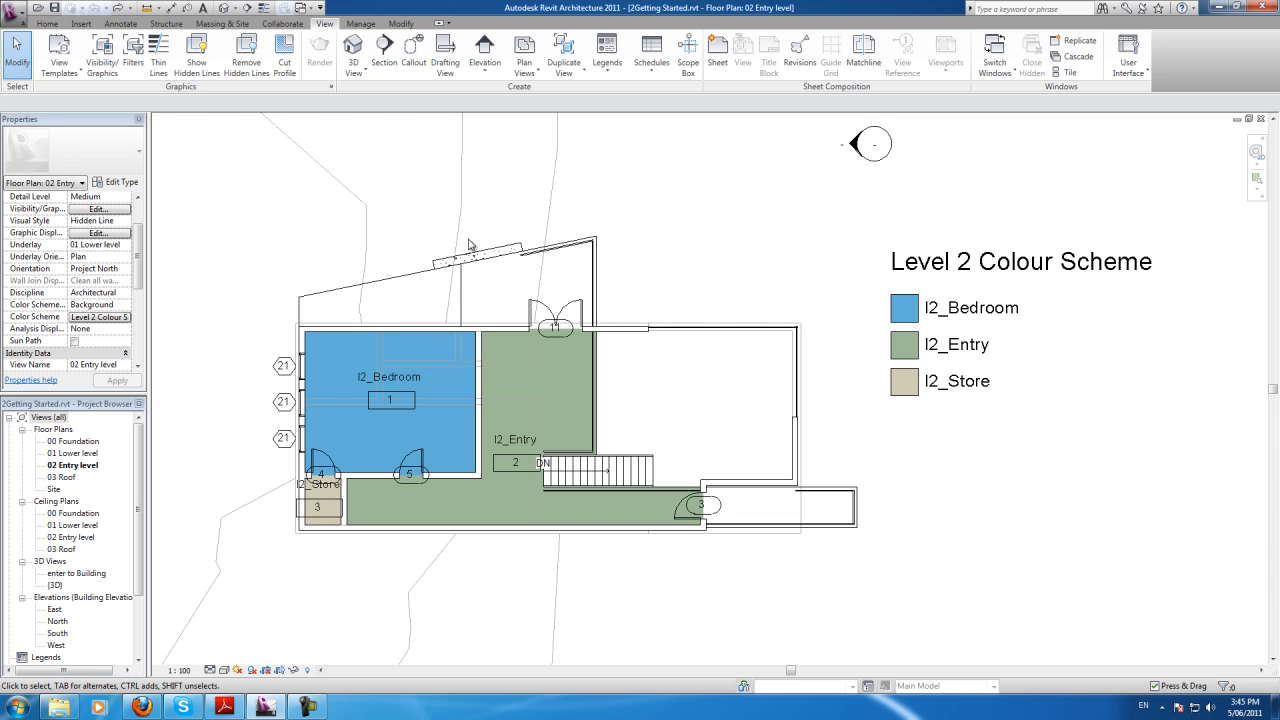
mouse_move(396, 154)
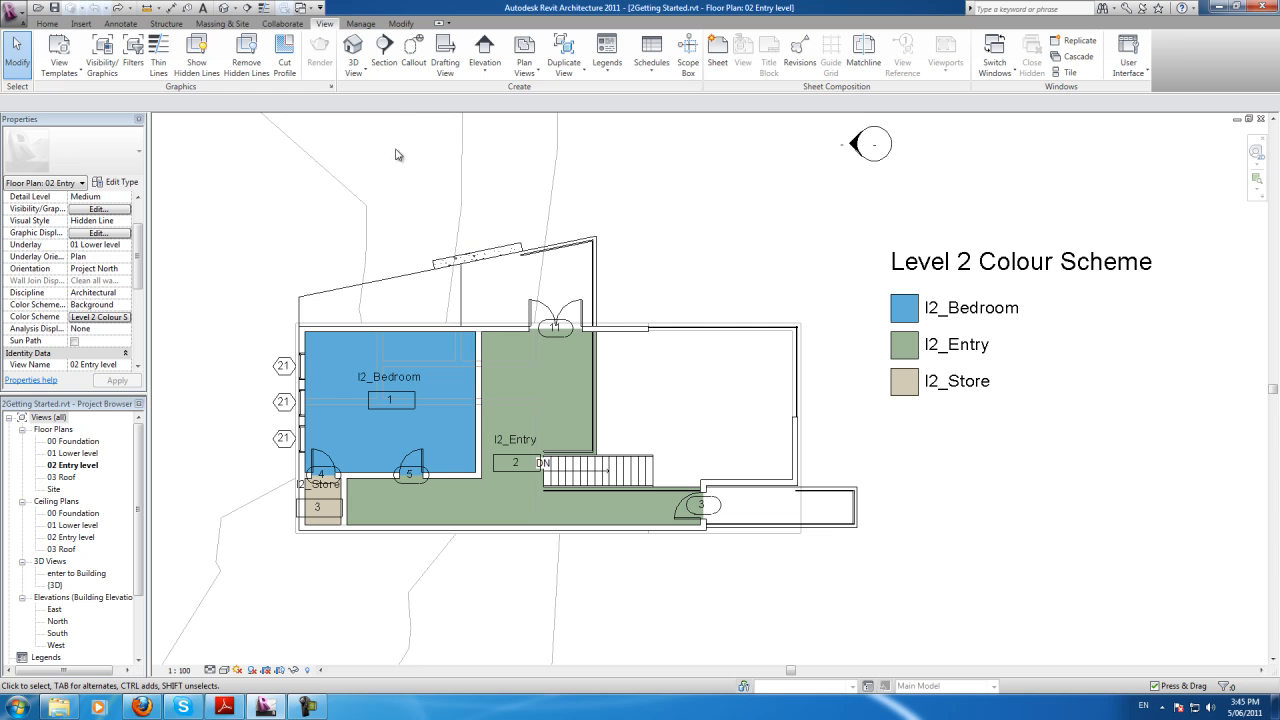
Show the 3D building view and enable Cast Shadows in its Graphic Display Options
double_click(56, 584)
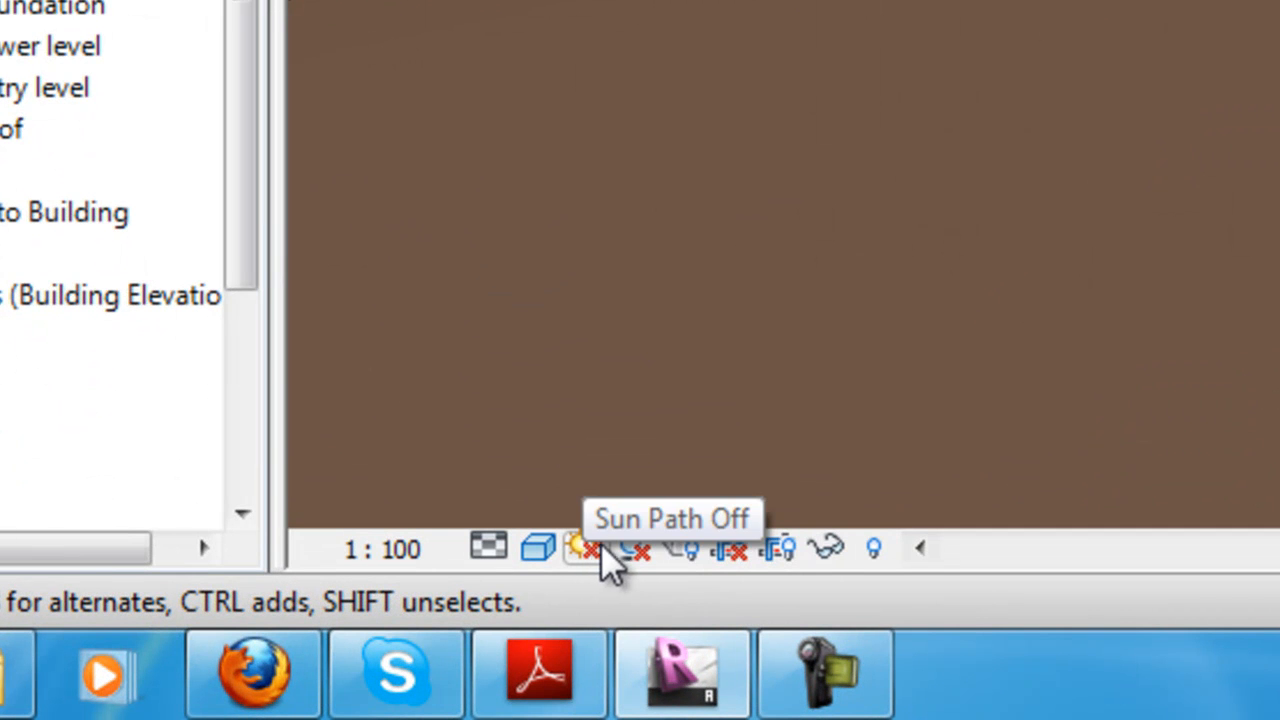
left_click(632, 548)
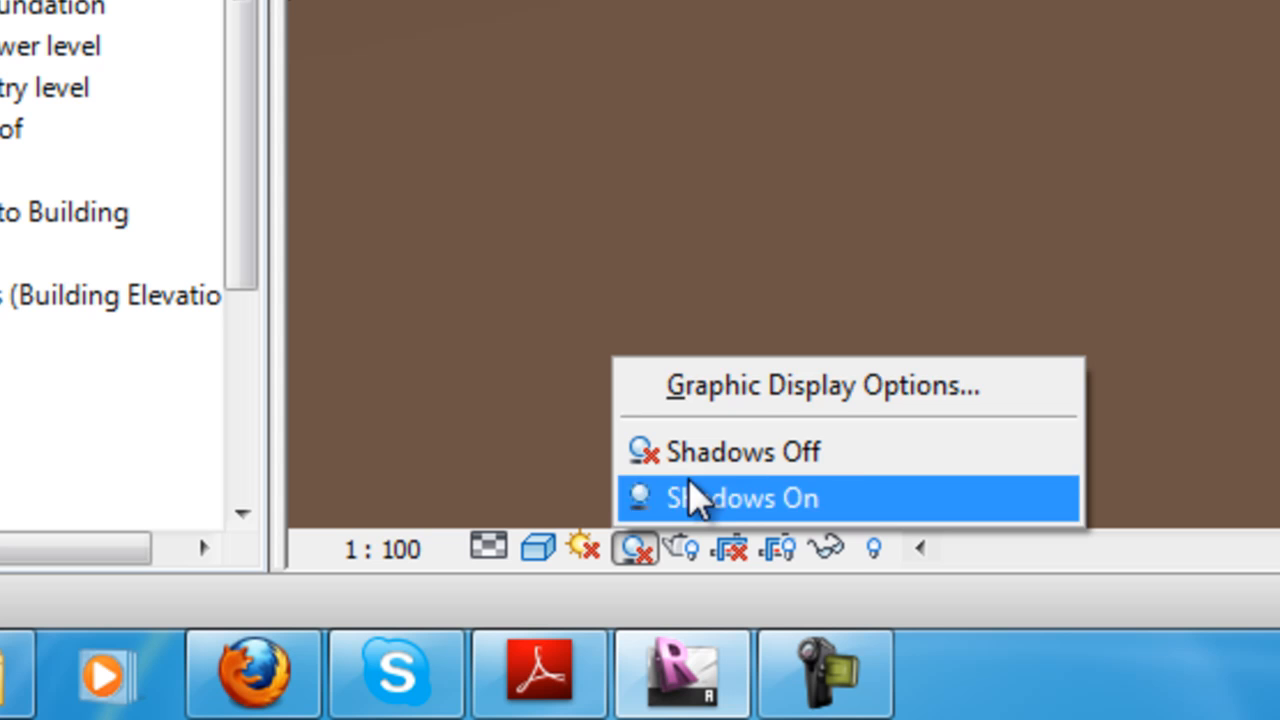
mouse_move(764, 400)
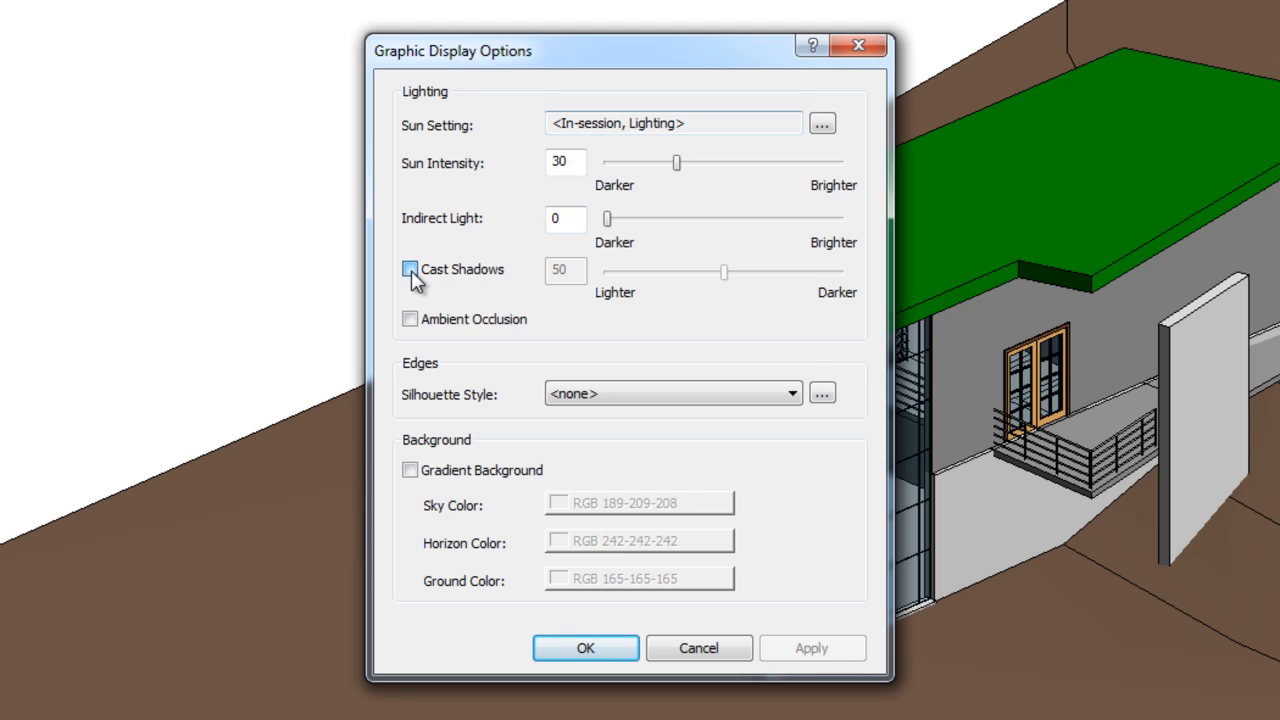
left_click(408, 268)
type("24")
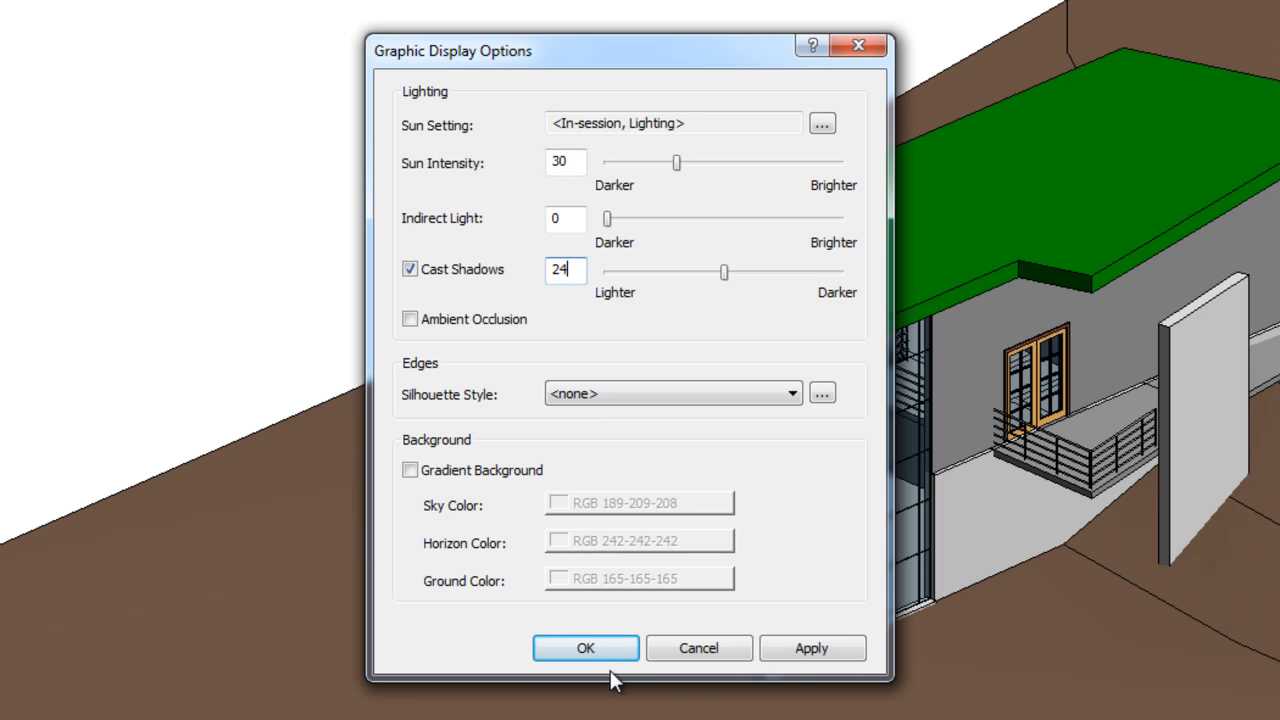
left_click(584, 648)
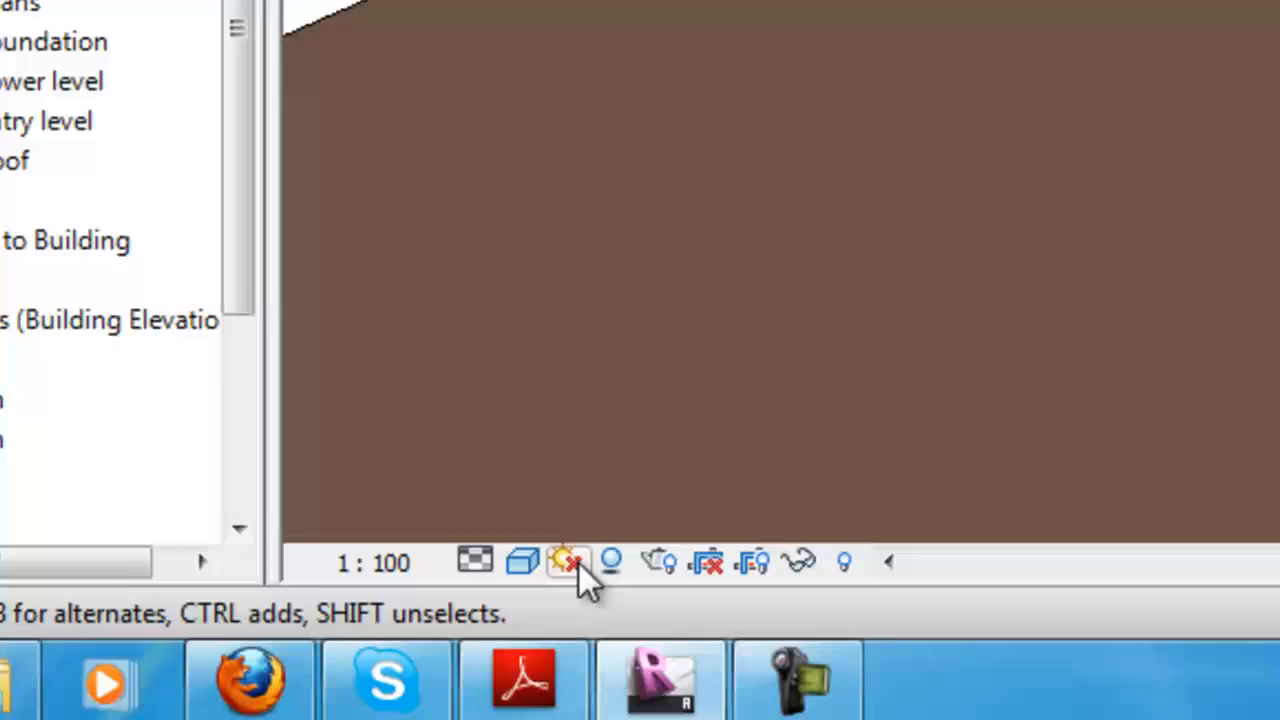
In Sun Settings choose a Single Day study using the One Day Solar Study preset
left_click(568, 560)
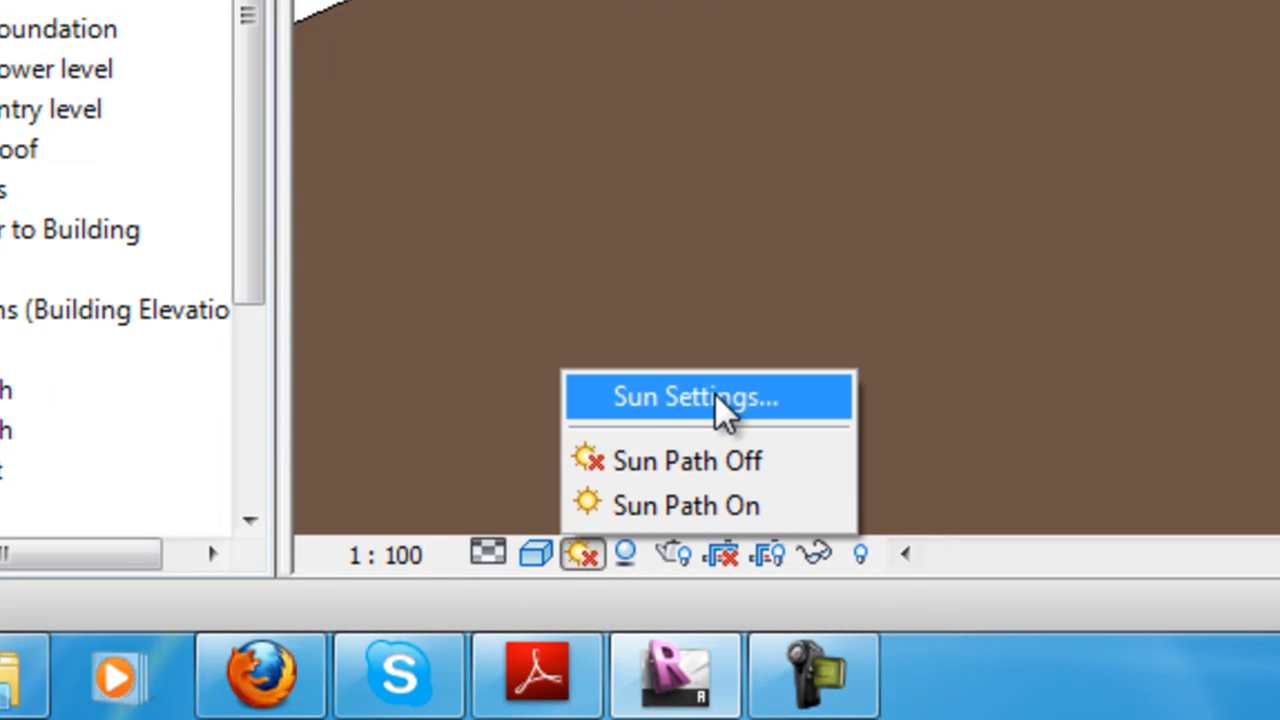
left_click(708, 396)
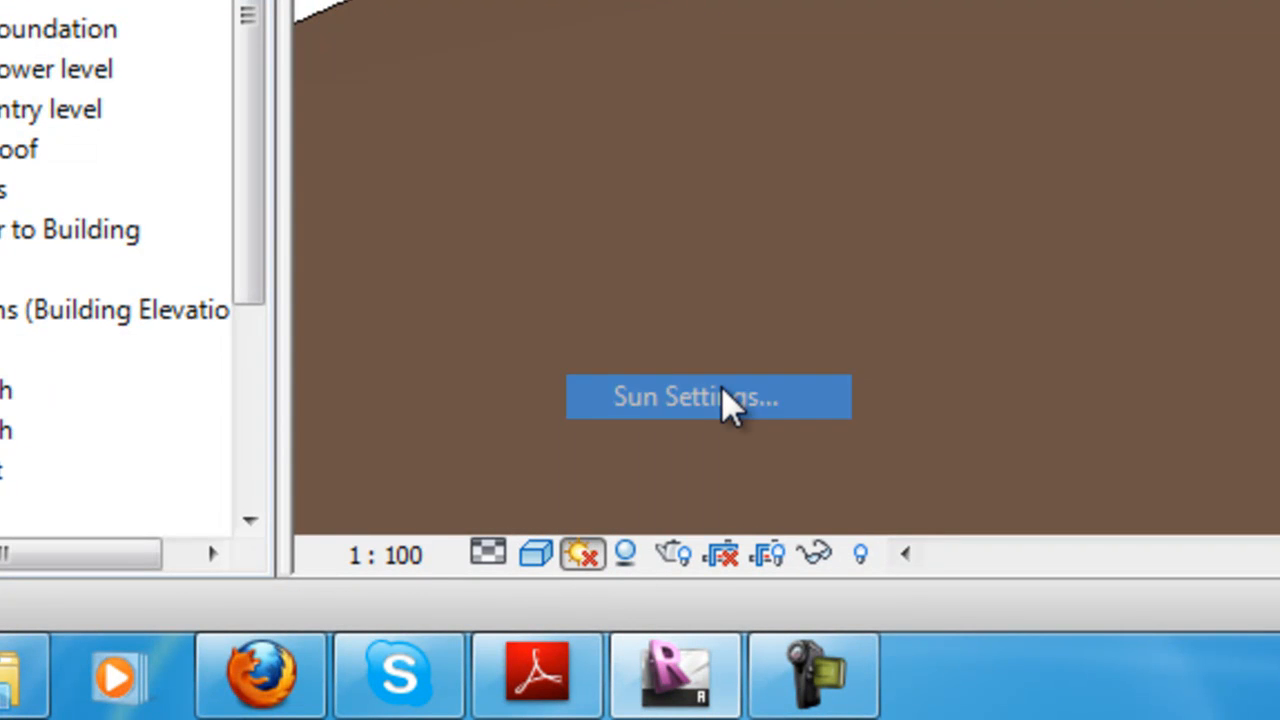
left_click(708, 396)
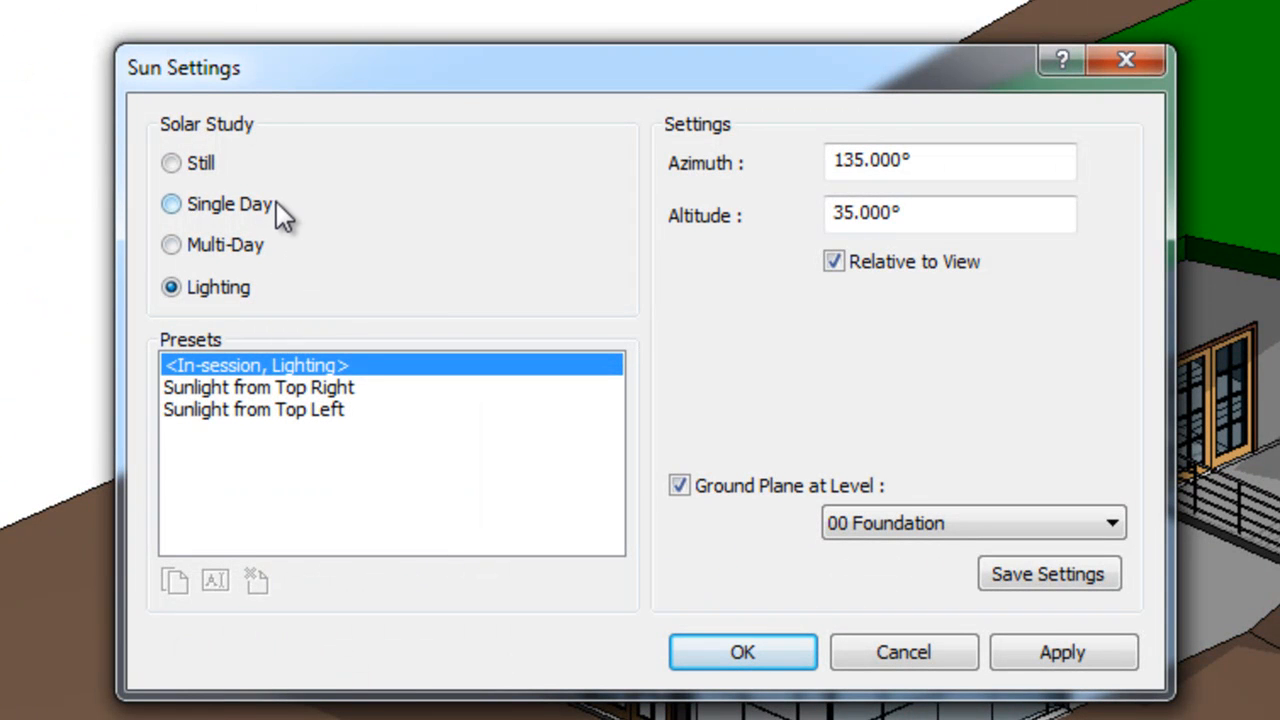
left_click(170, 204)
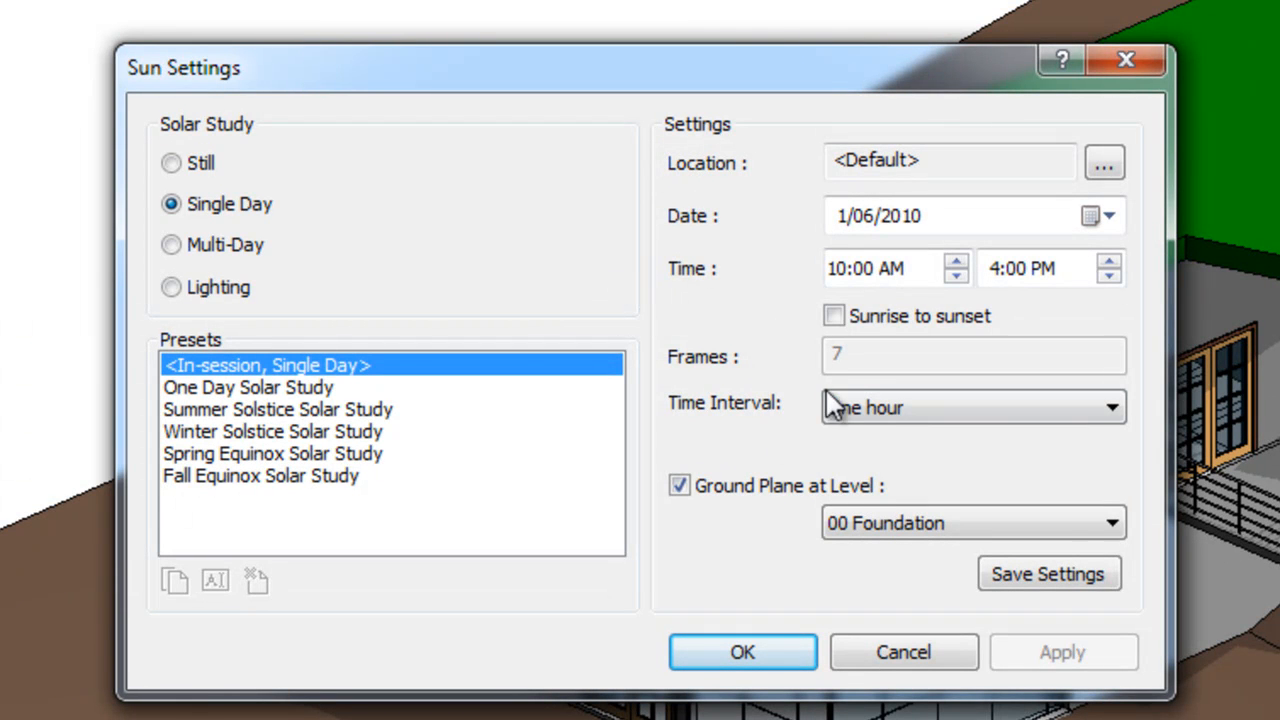
mouse_move(470, 390)
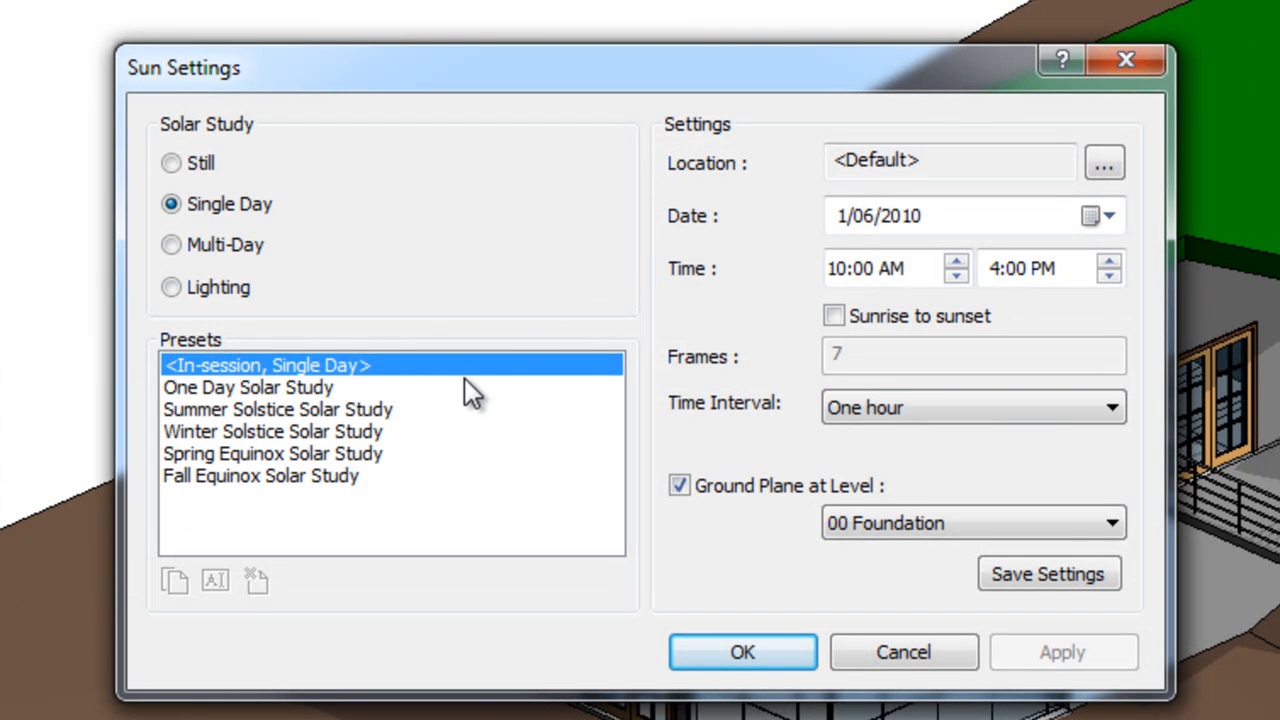
mouse_move(350, 408)
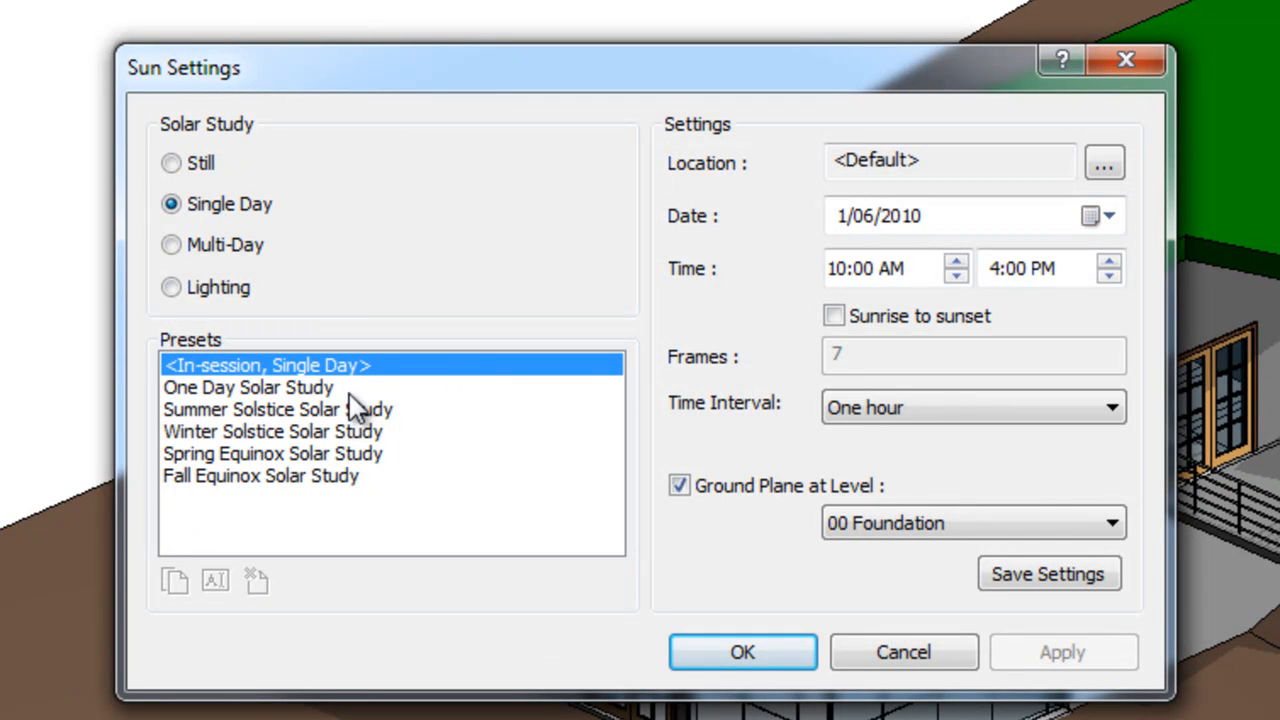
mouse_move(292, 476)
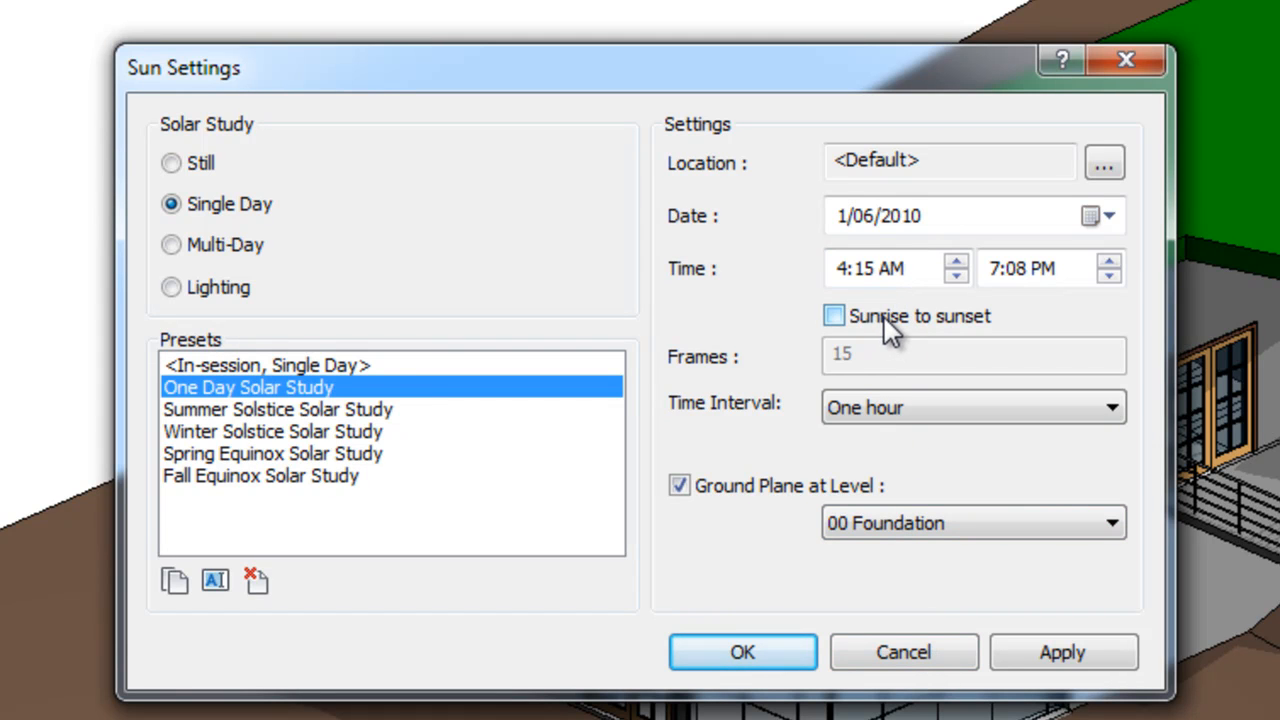
Run the study sunrise to sunset at 15-minute intervals with the ground plane turned off
left_click(834, 316)
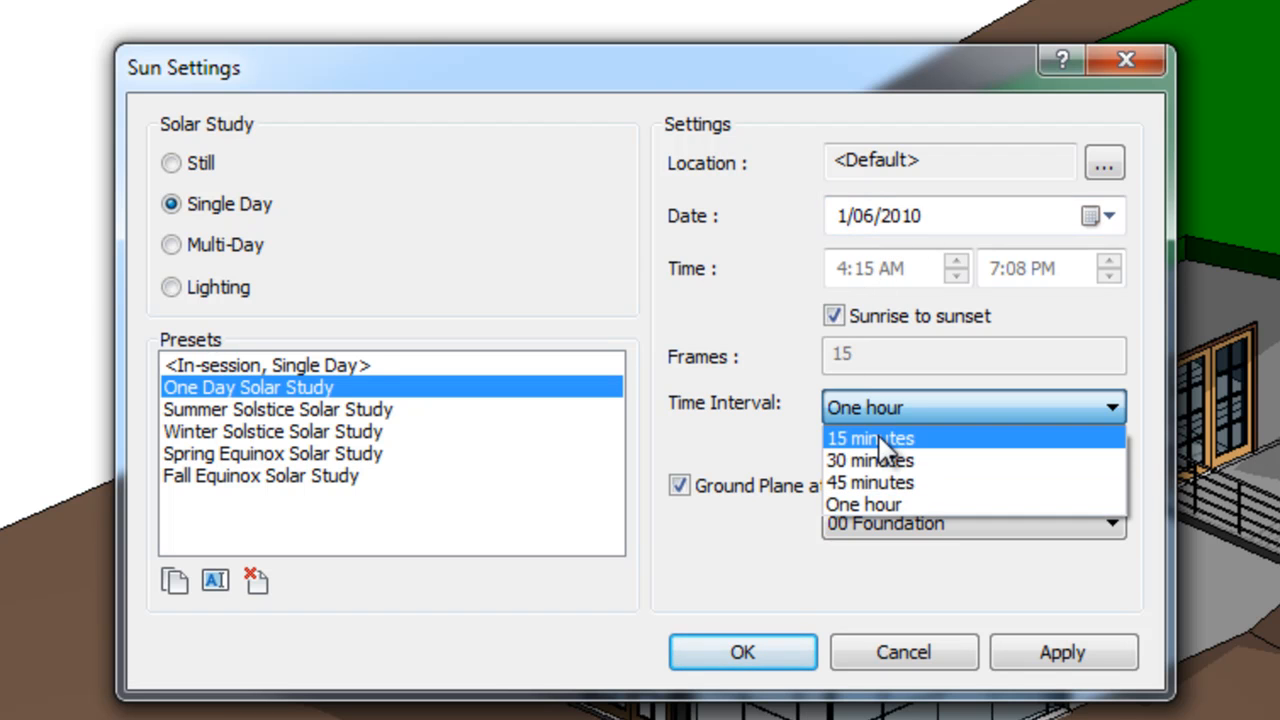
left_click(870, 438)
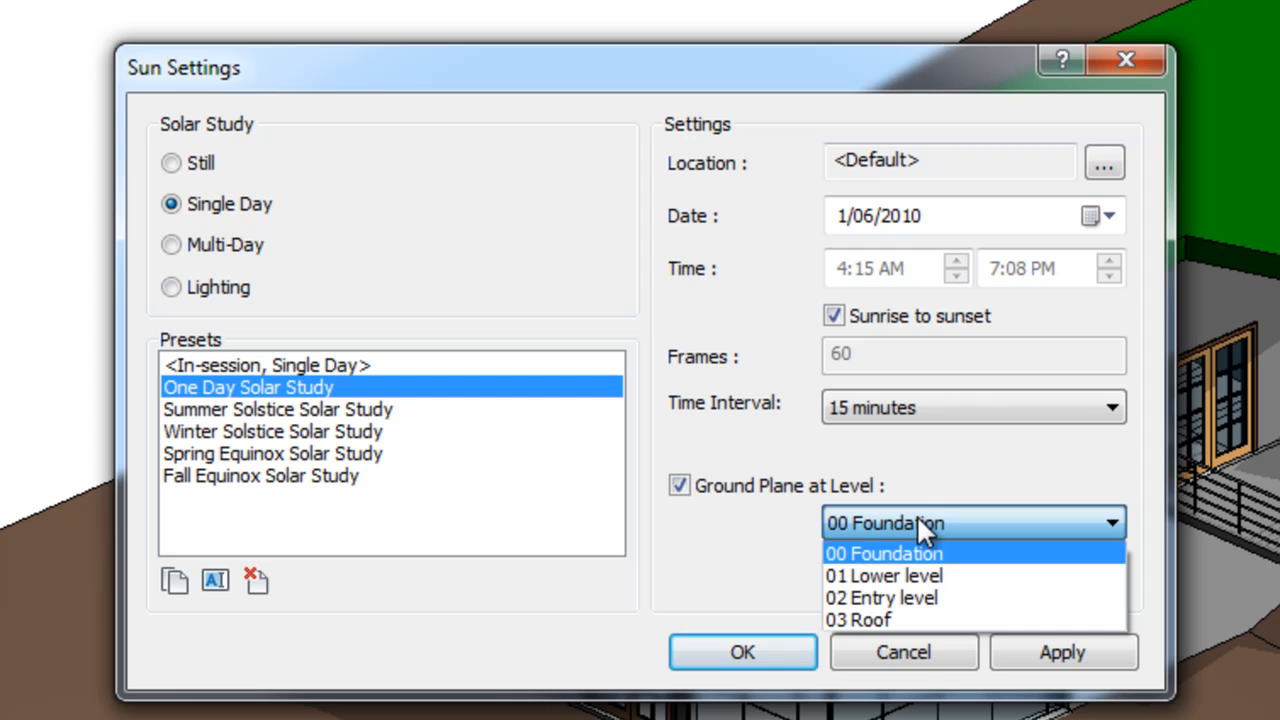
left_click(884, 552)
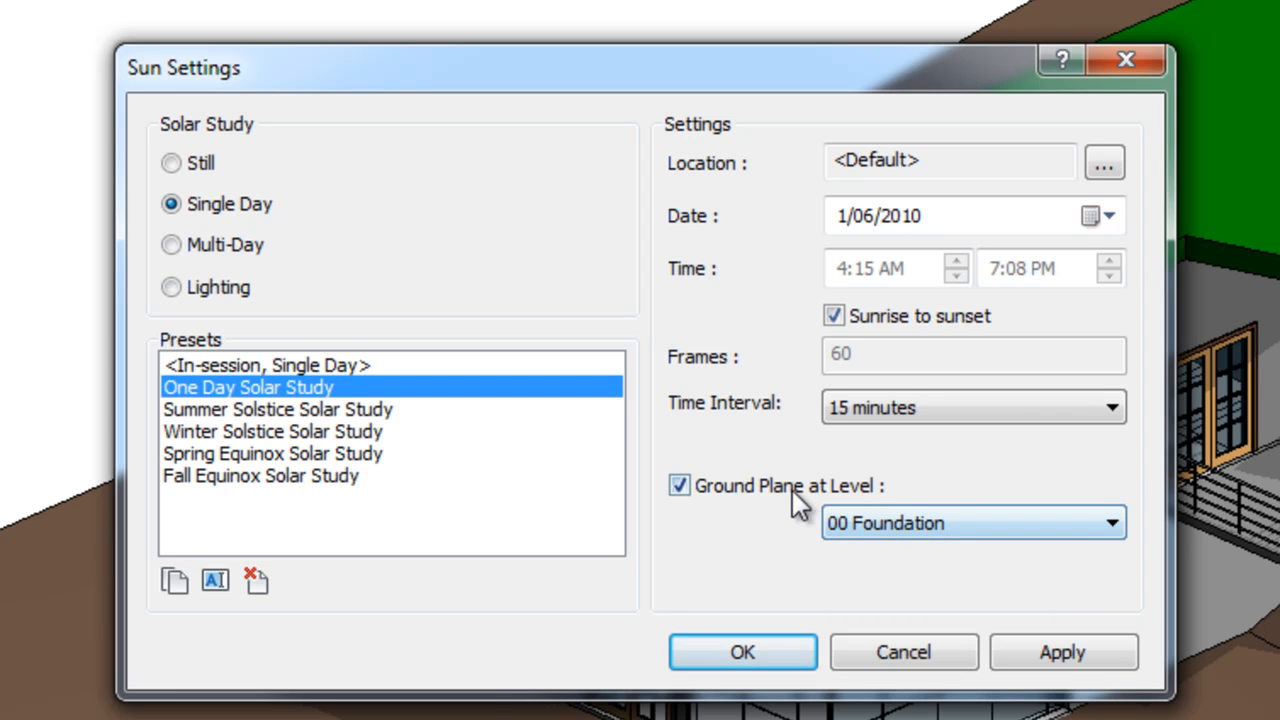
left_click(680, 486)
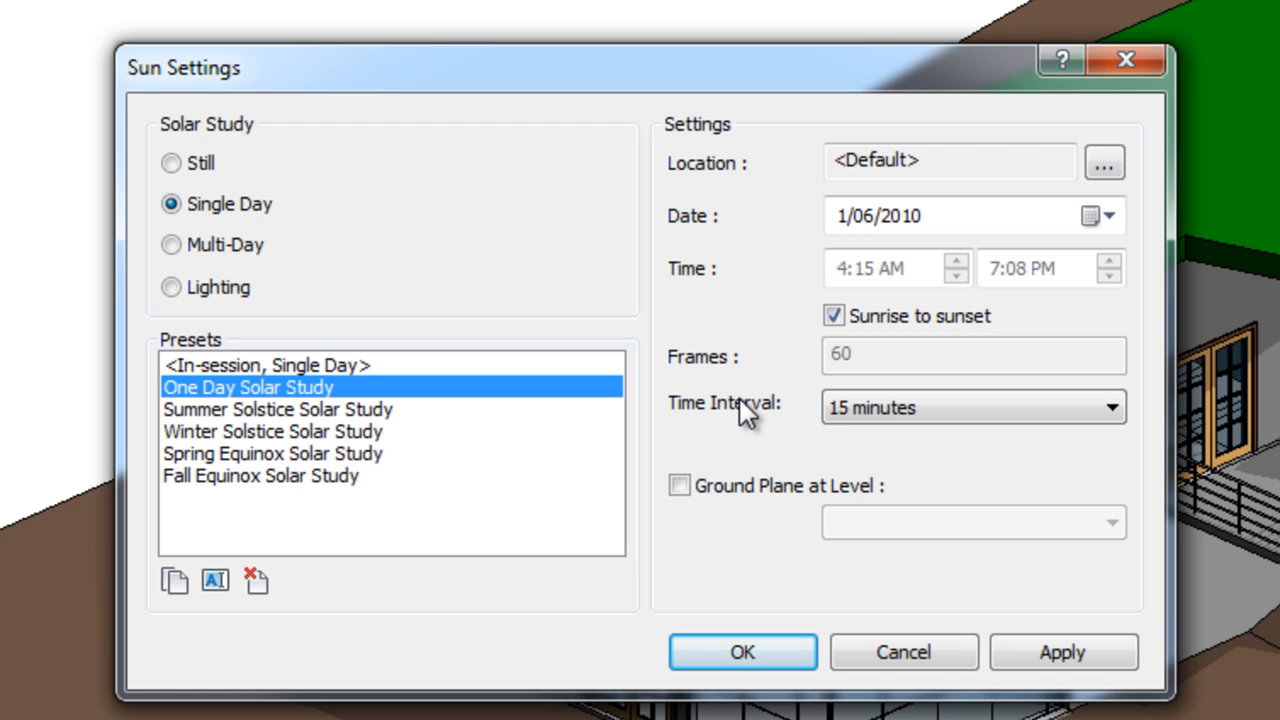
mouse_move(790, 404)
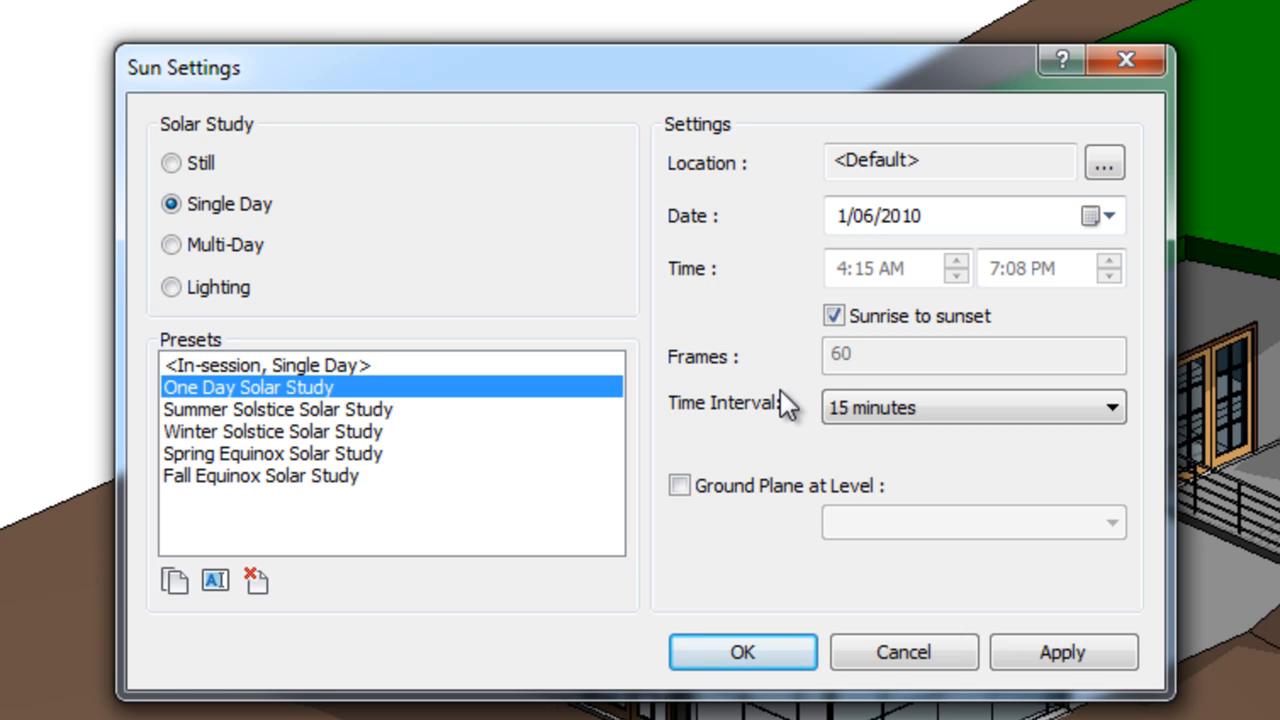
mouse_move(770, 420)
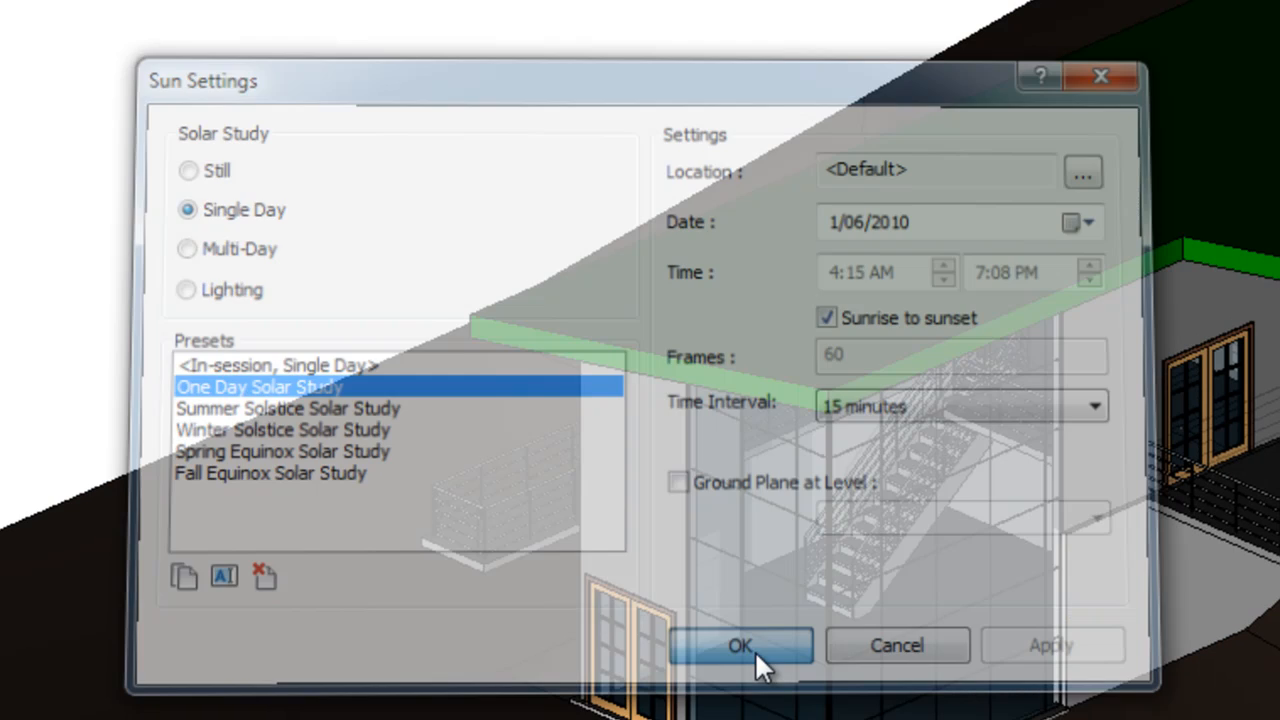
Apply the solar study settings to the 3D view and bring up the application menu
left_click(740, 644)
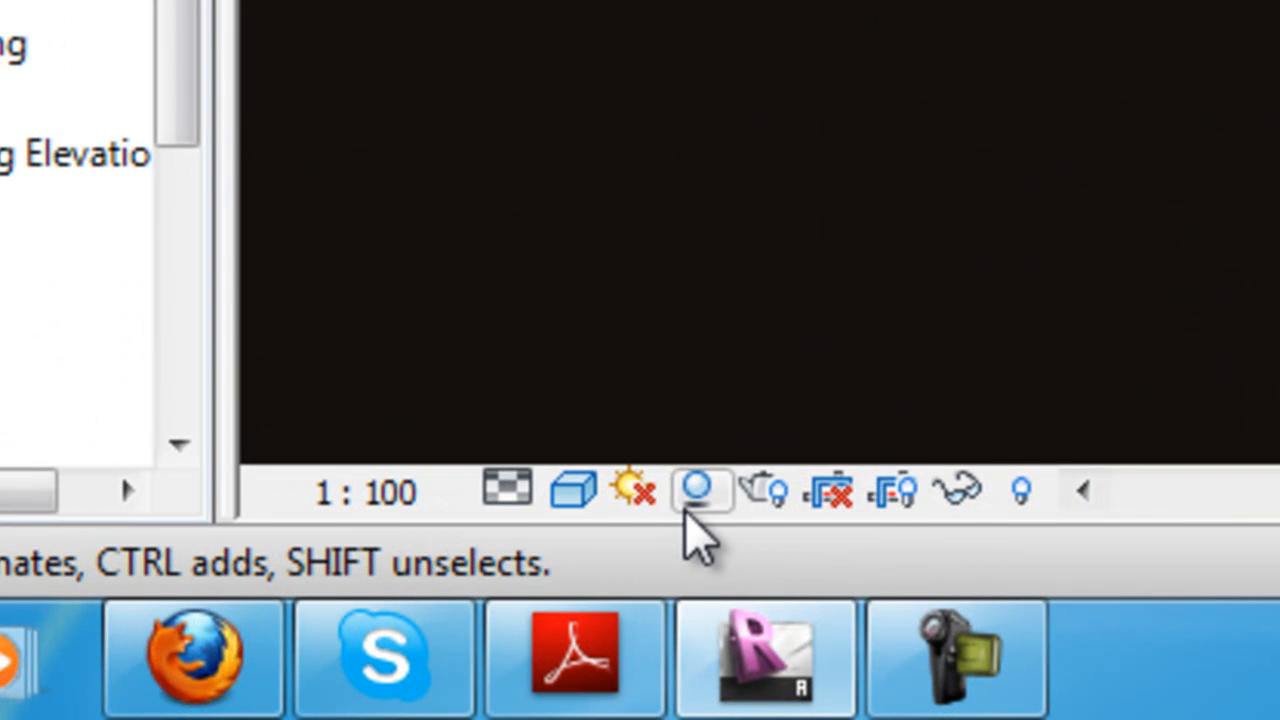
left_click(700, 490)
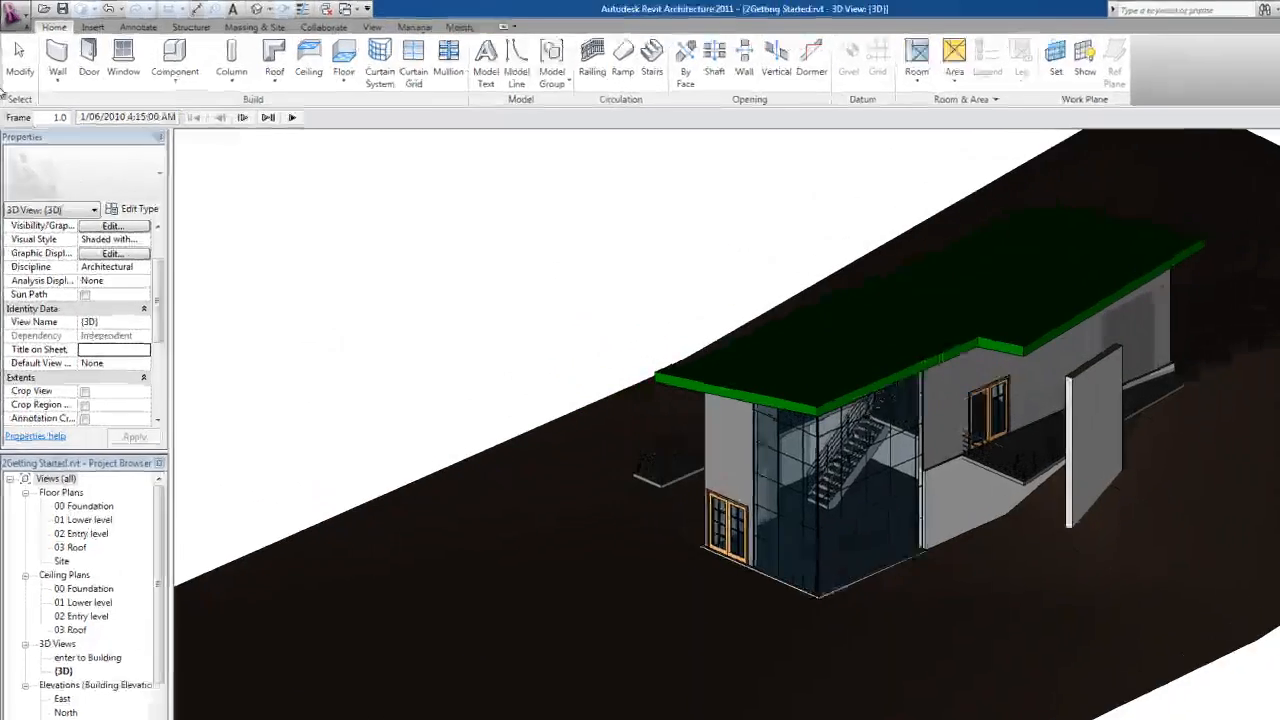
left_click(16, 20)
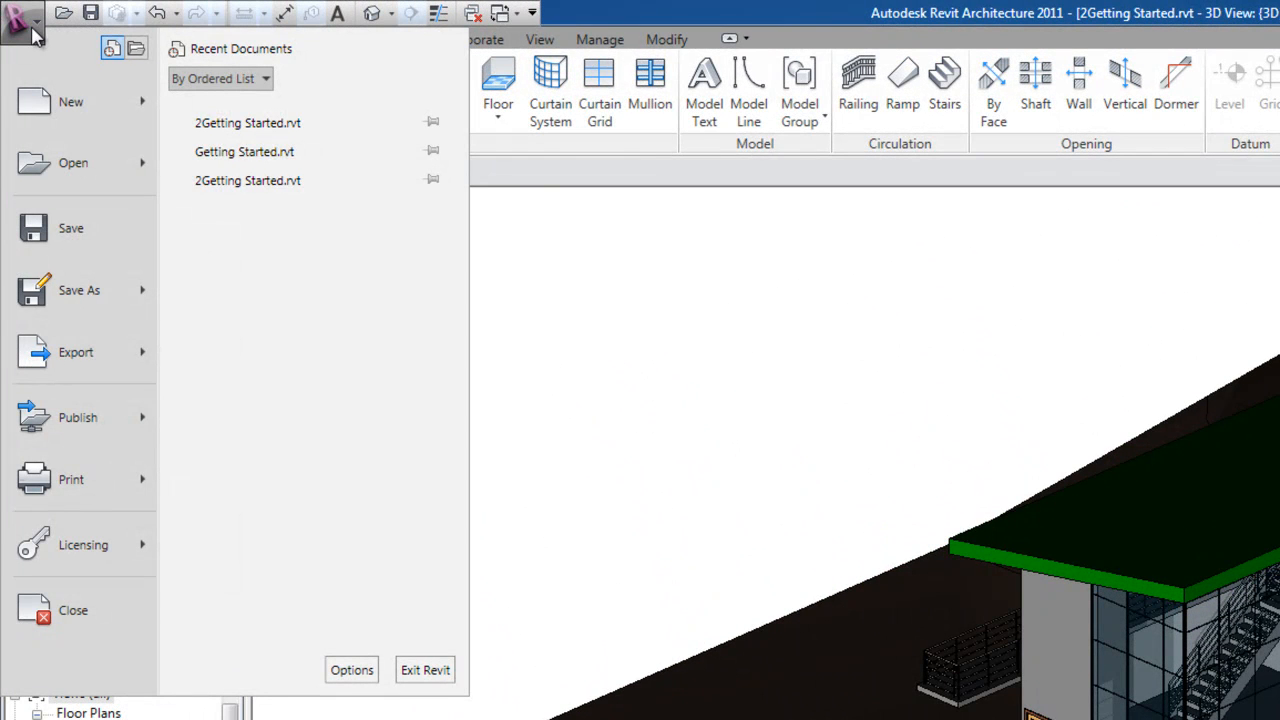
Export a Solar Study animation keeping all 60 frames, Shaded with Edges, 1920 by 950
left_click(76, 352)
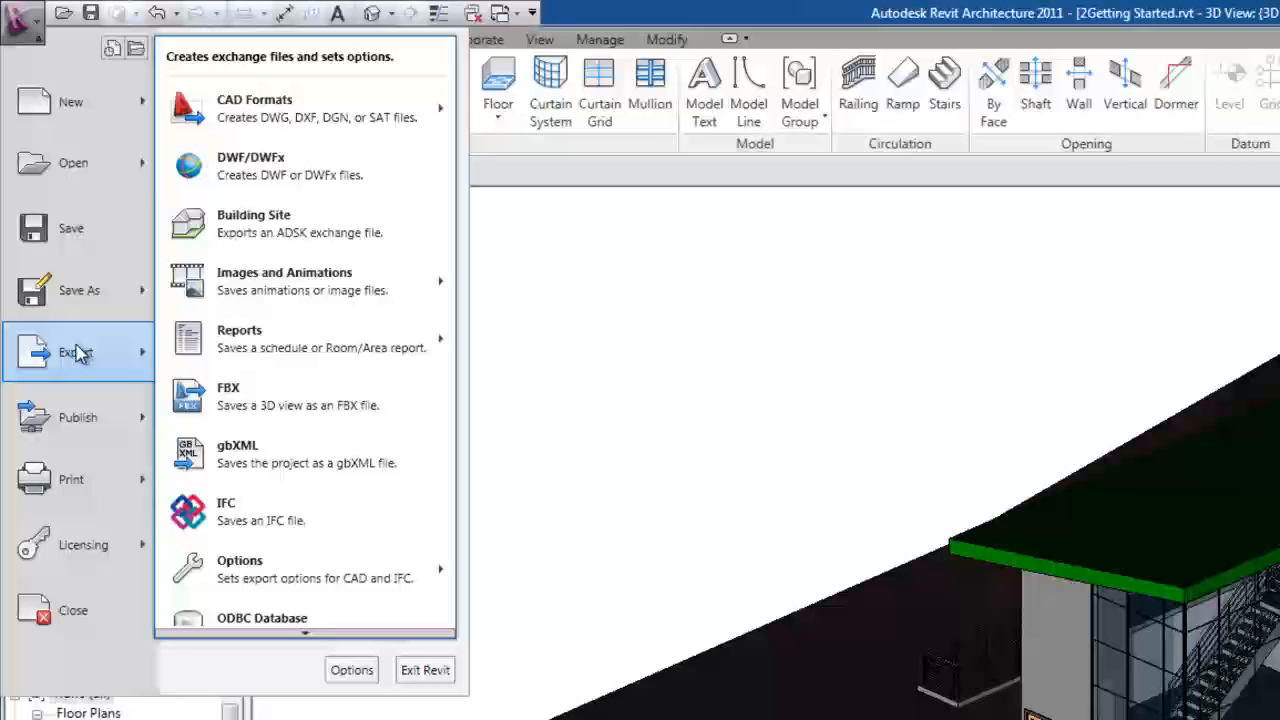
mouse_move(284, 280)
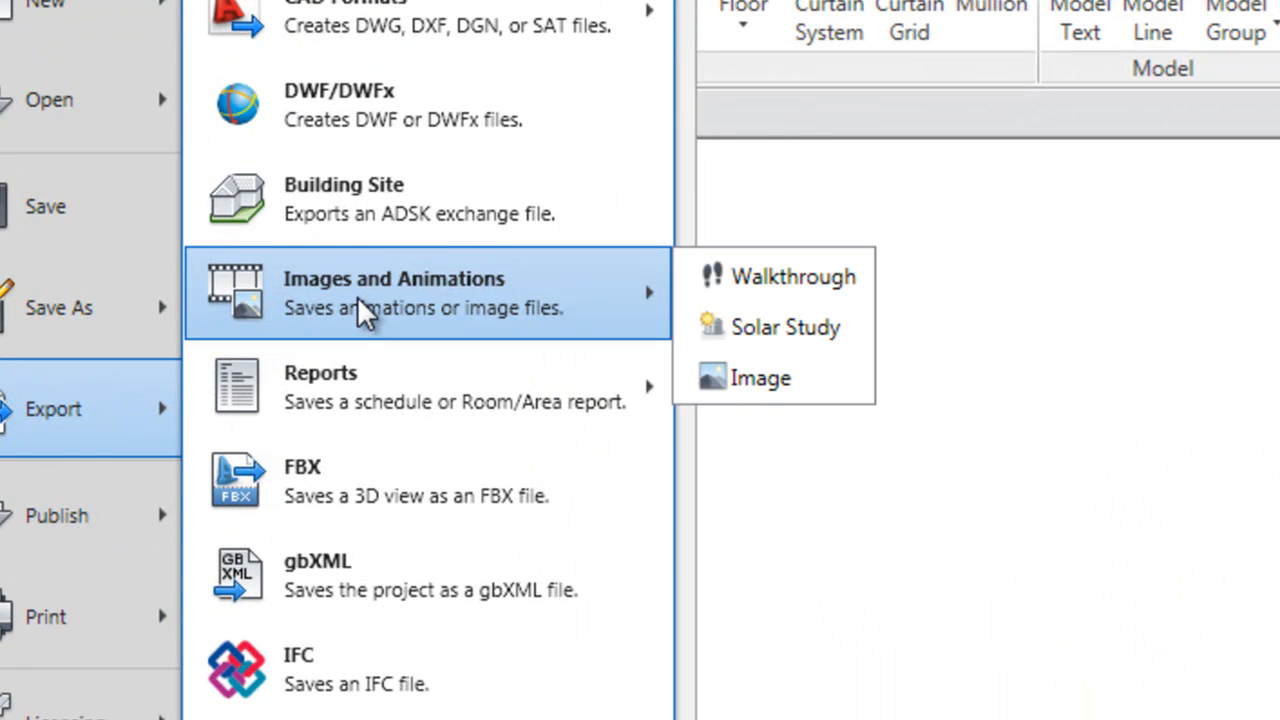
mouse_move(786, 328)
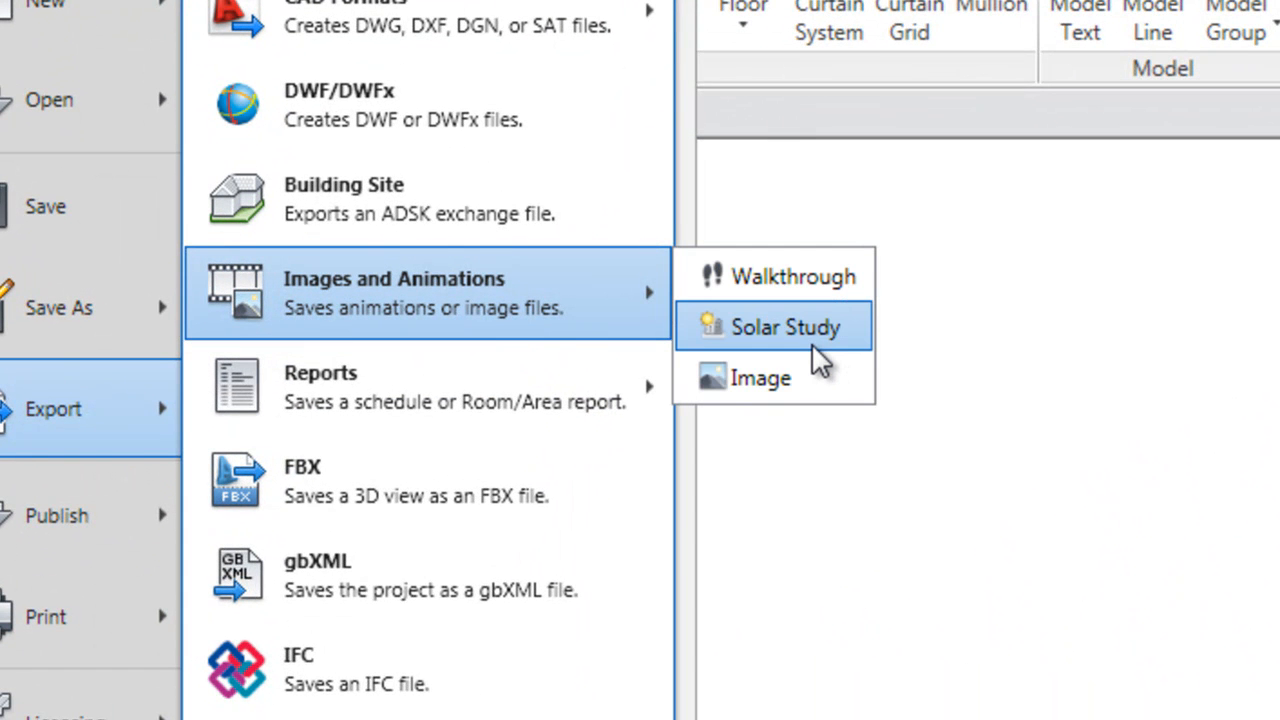
mouse_move(764, 344)
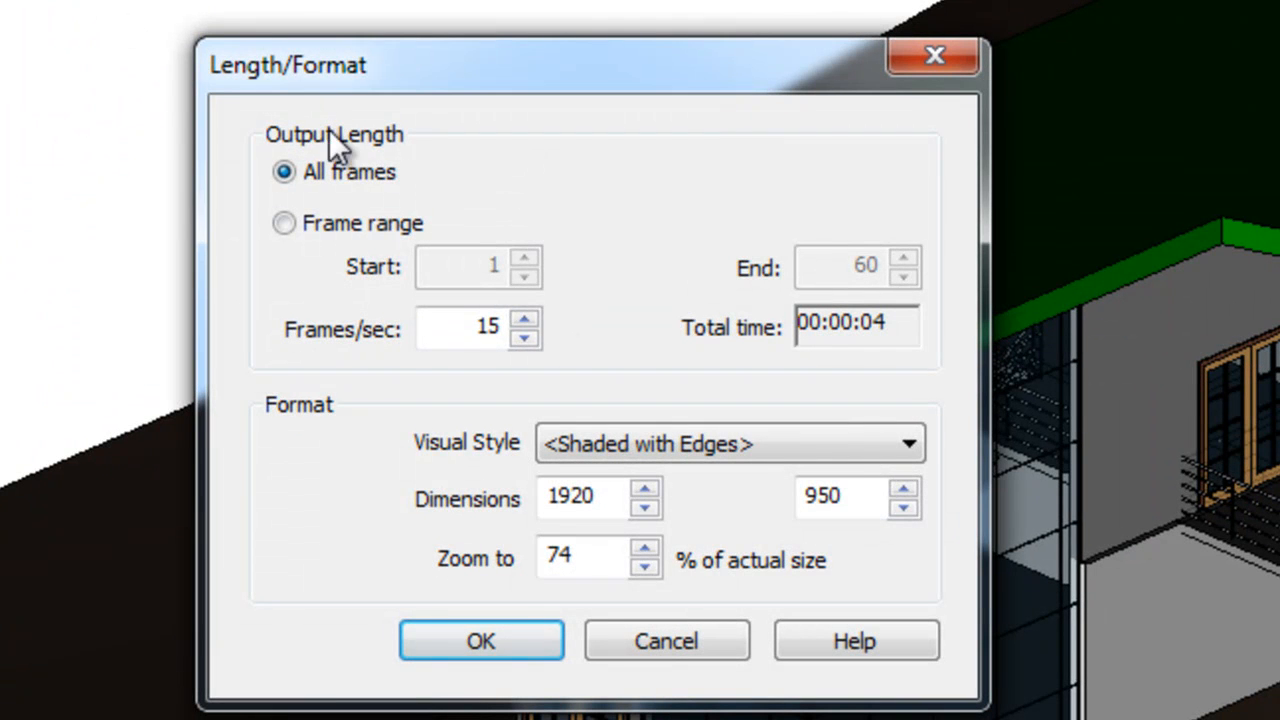
left_click(590, 496)
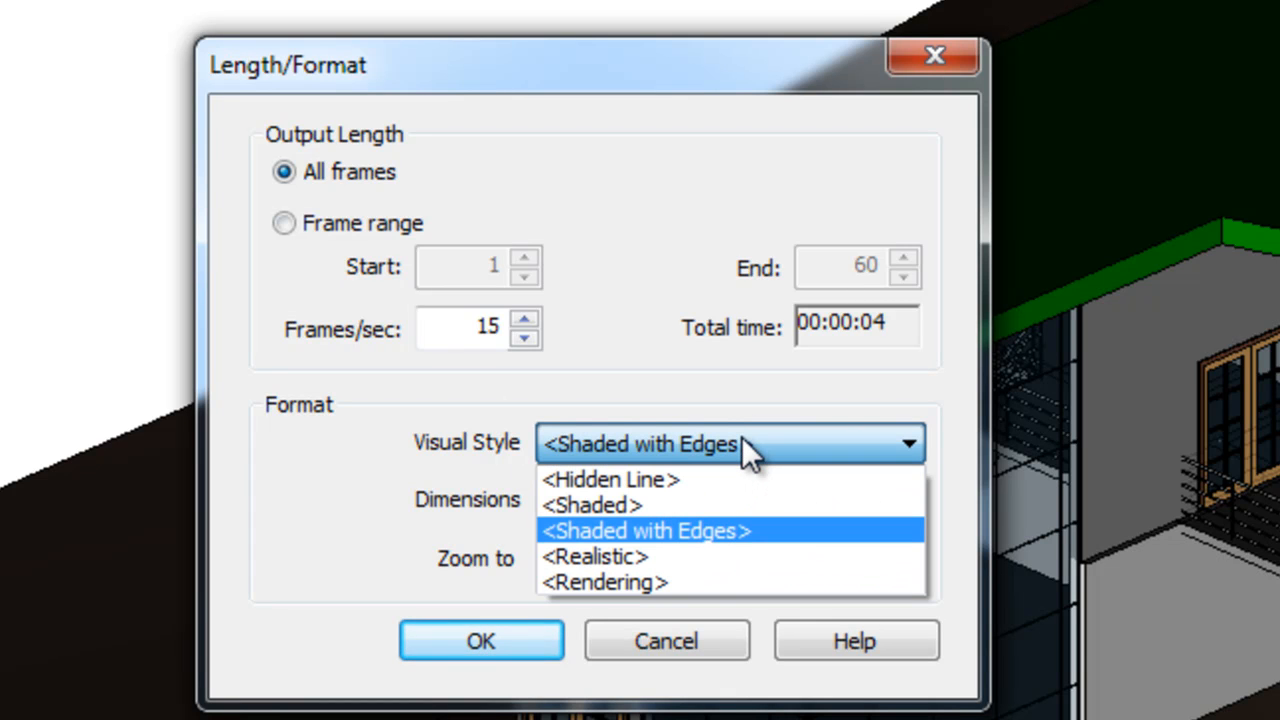
left_click(644, 530)
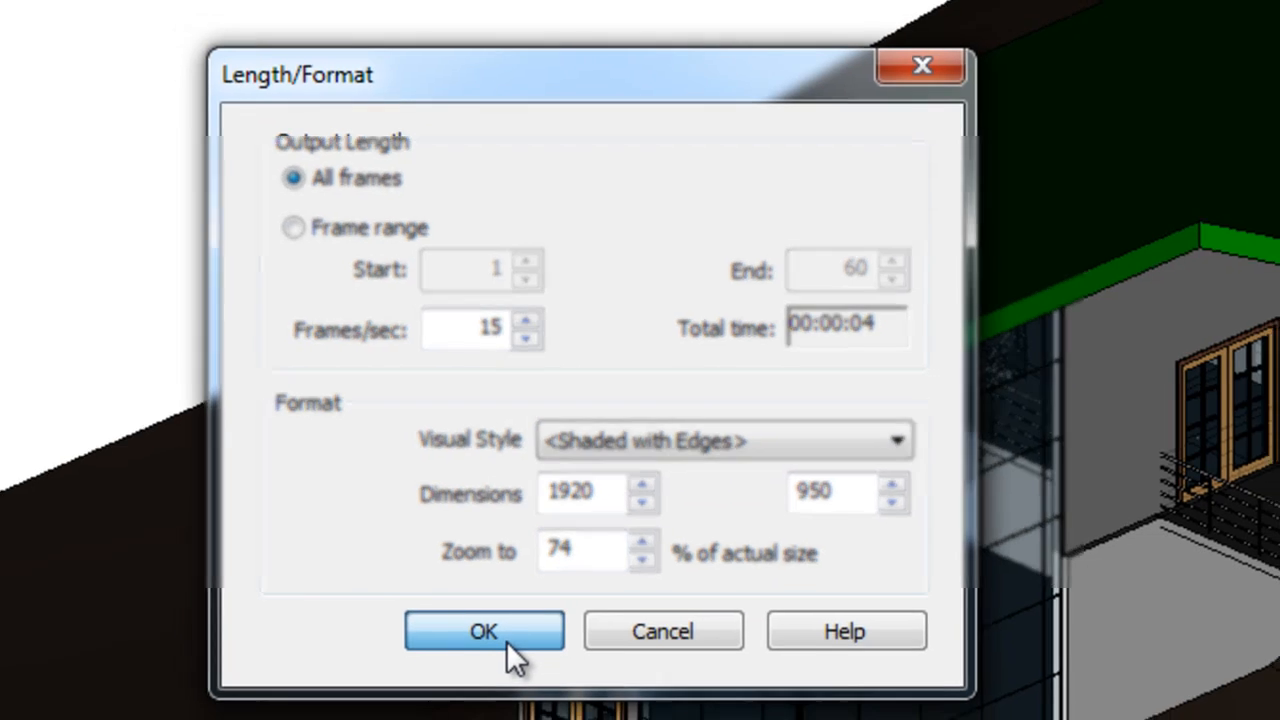
left_click(484, 632)
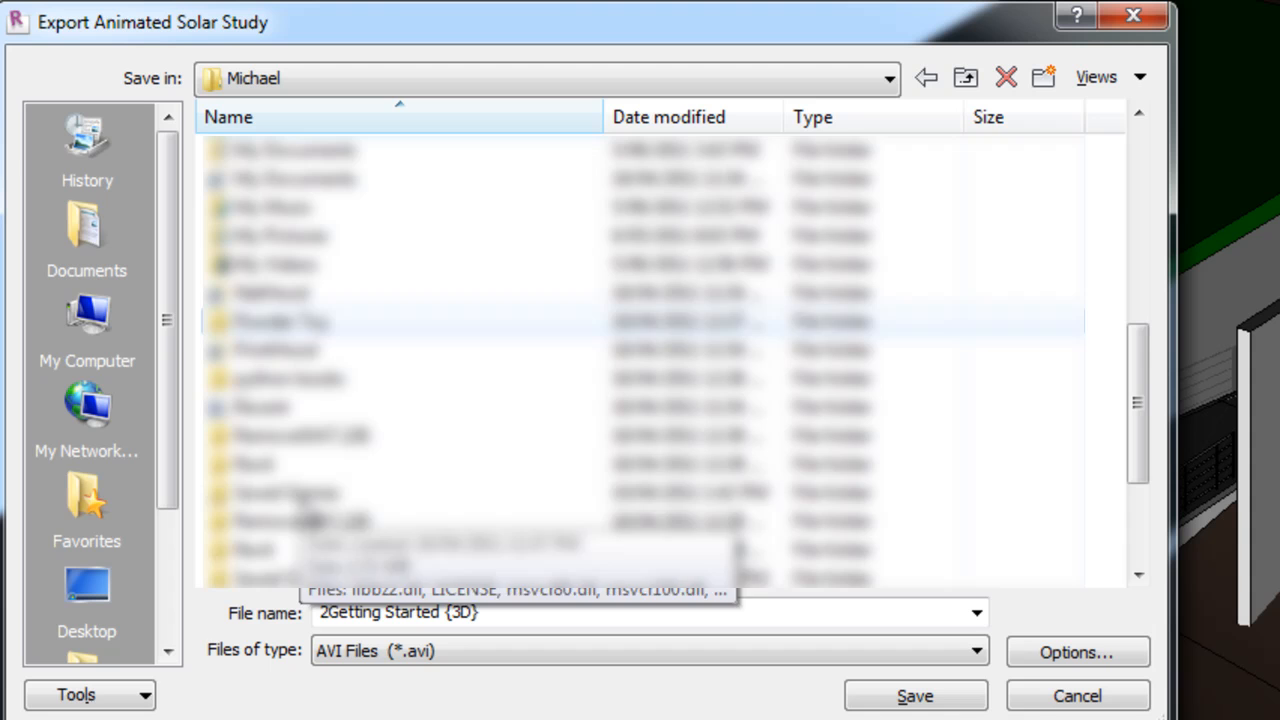
Save the AVI as 'Solar' inside the Solar Study folder
scroll("down", 3)
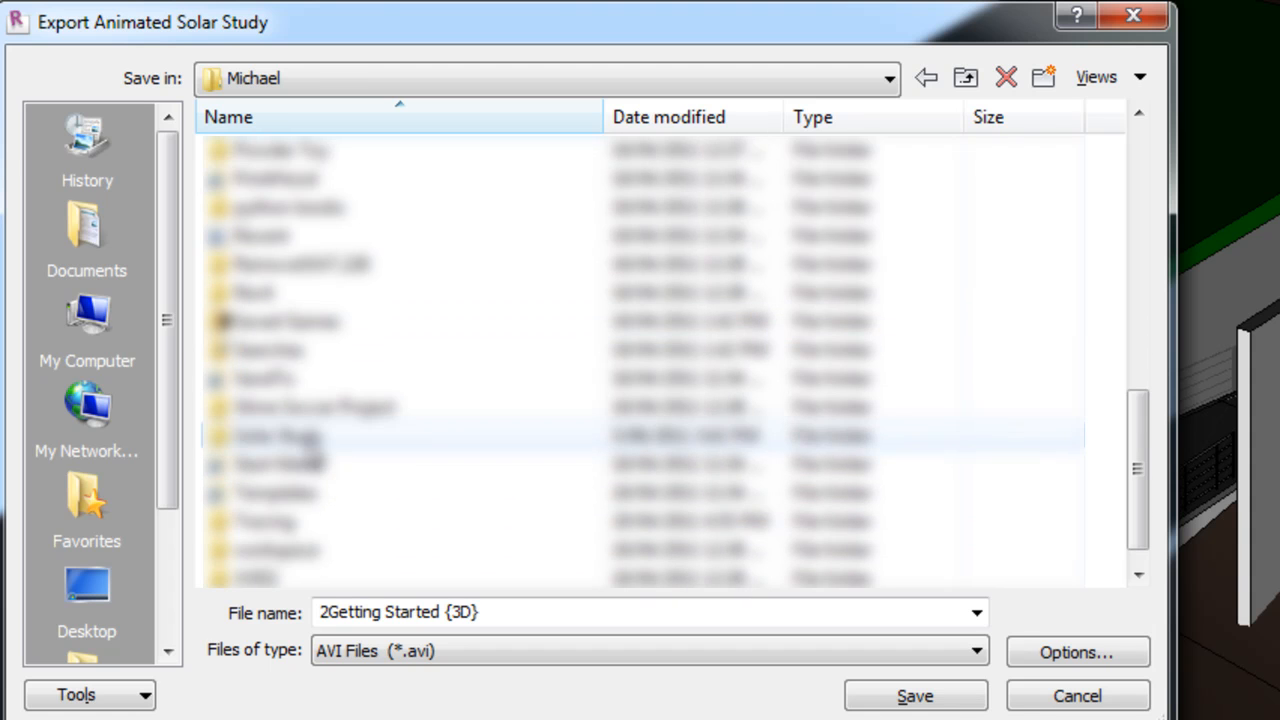
double_click(276, 436)
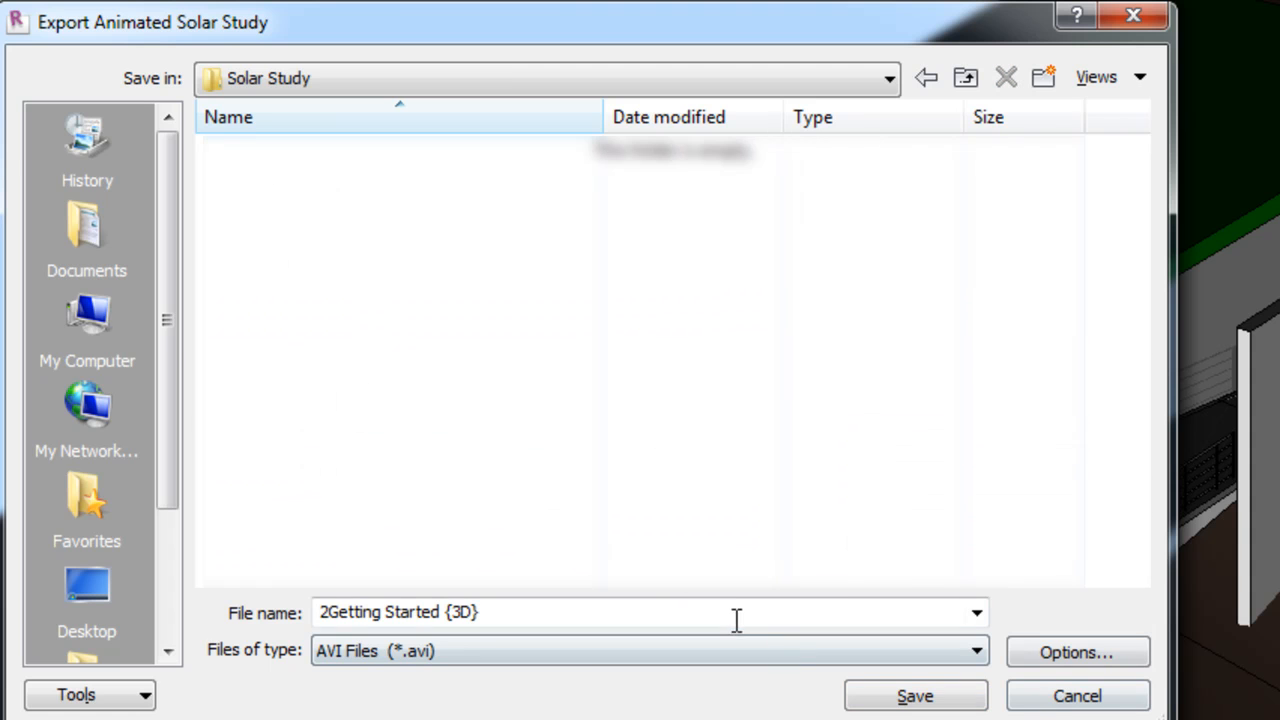
type("Solar")
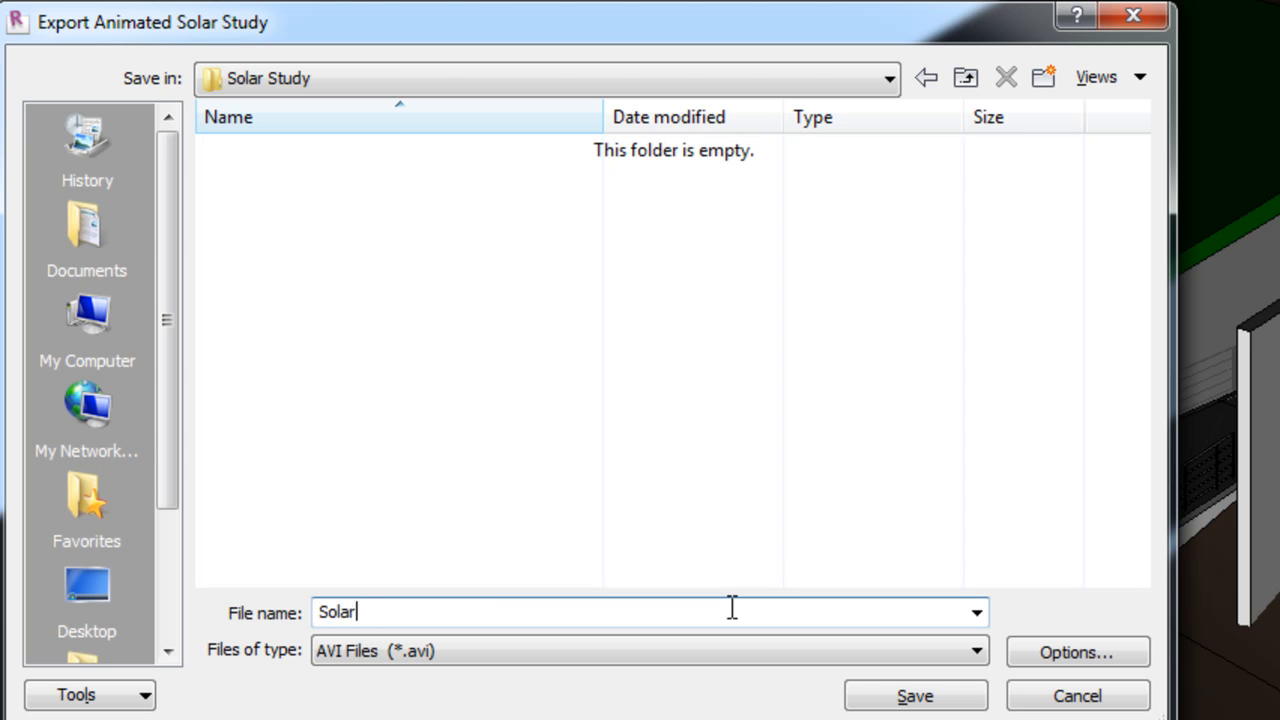
left_click(912, 696)
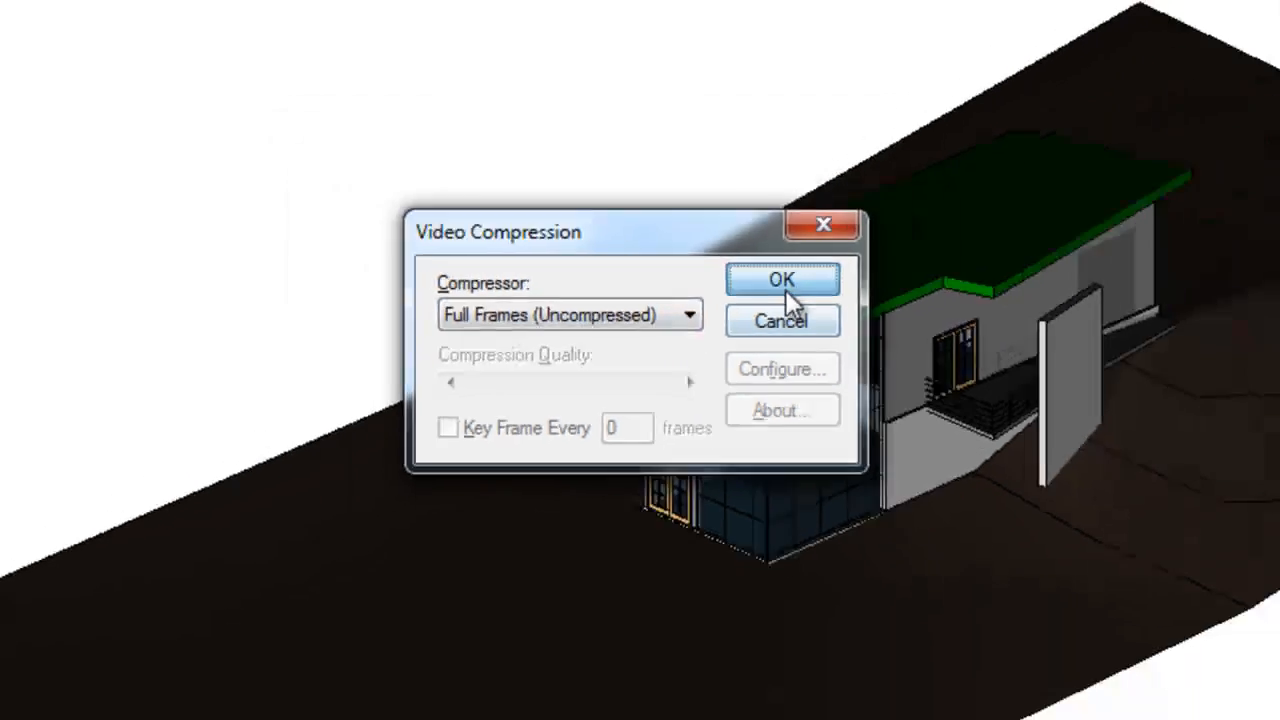
Export the video with Full Frames (Uncompressed) compression
left_click(782, 280)
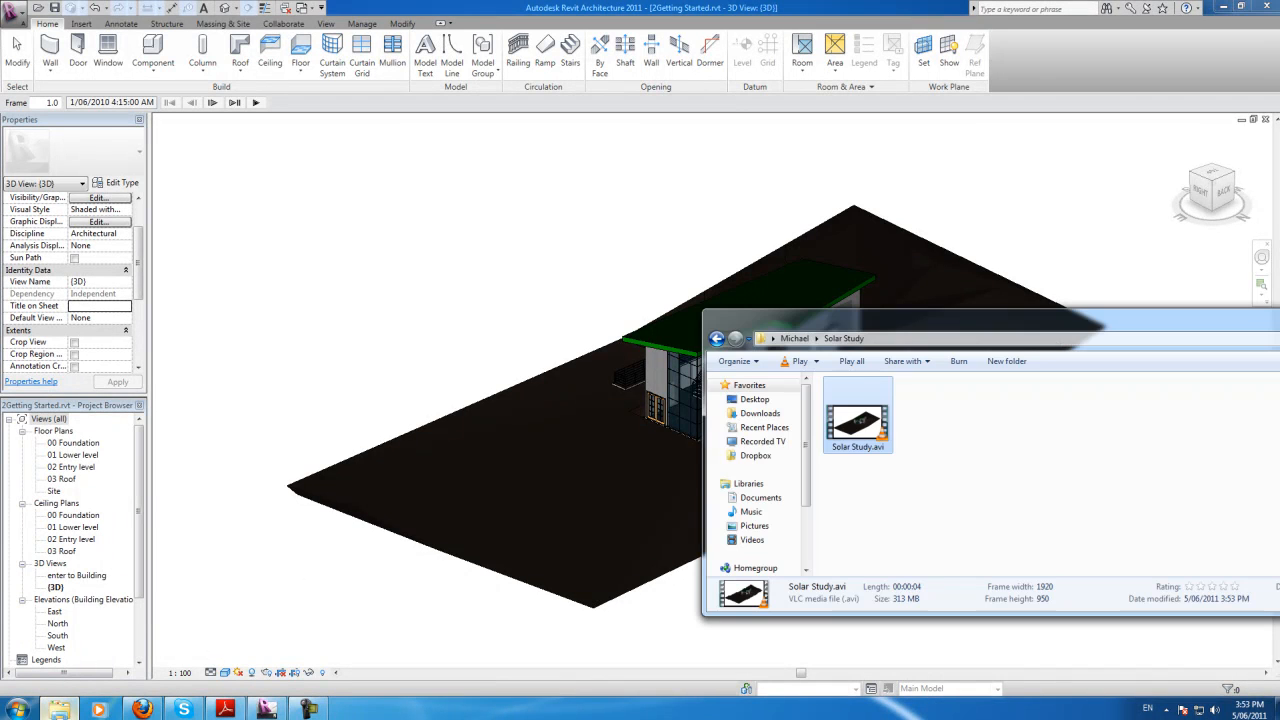
Inspect Solar Study.avi in the Explorer details pane, then close the folder window
right_click(856, 412)
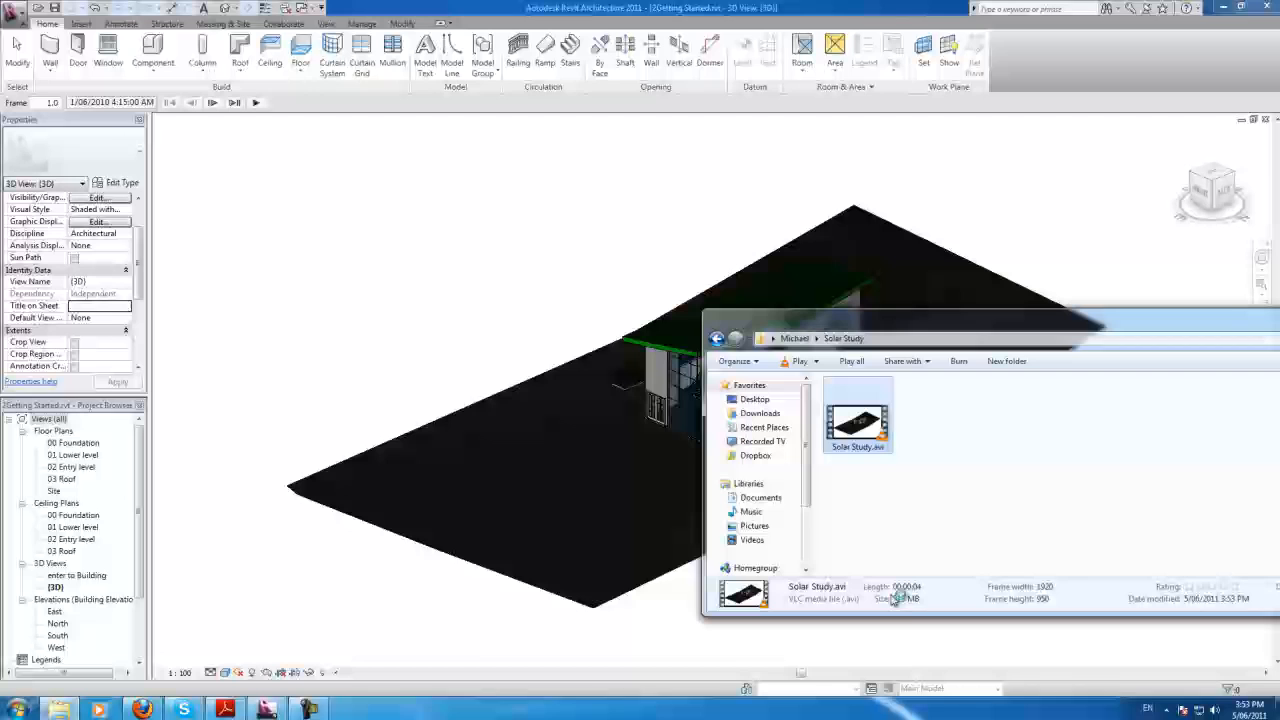
double_click(856, 412)
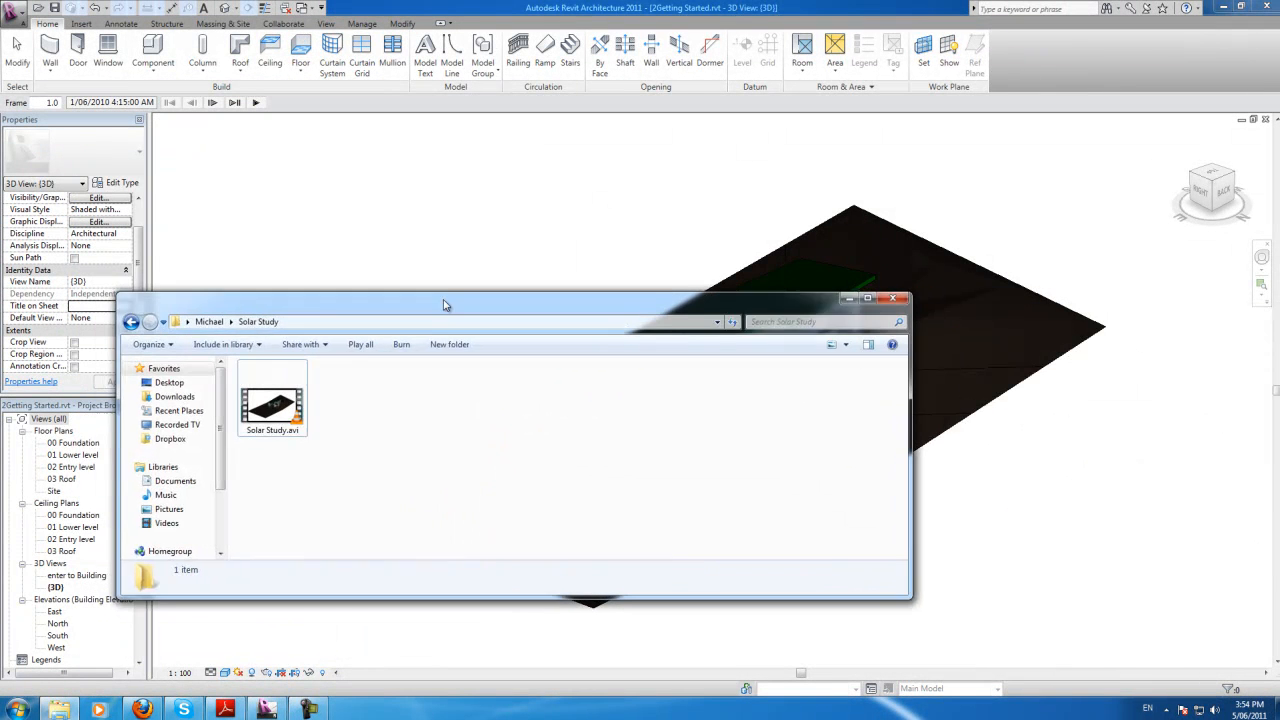
left_click_drag(444, 304, 560, 292)
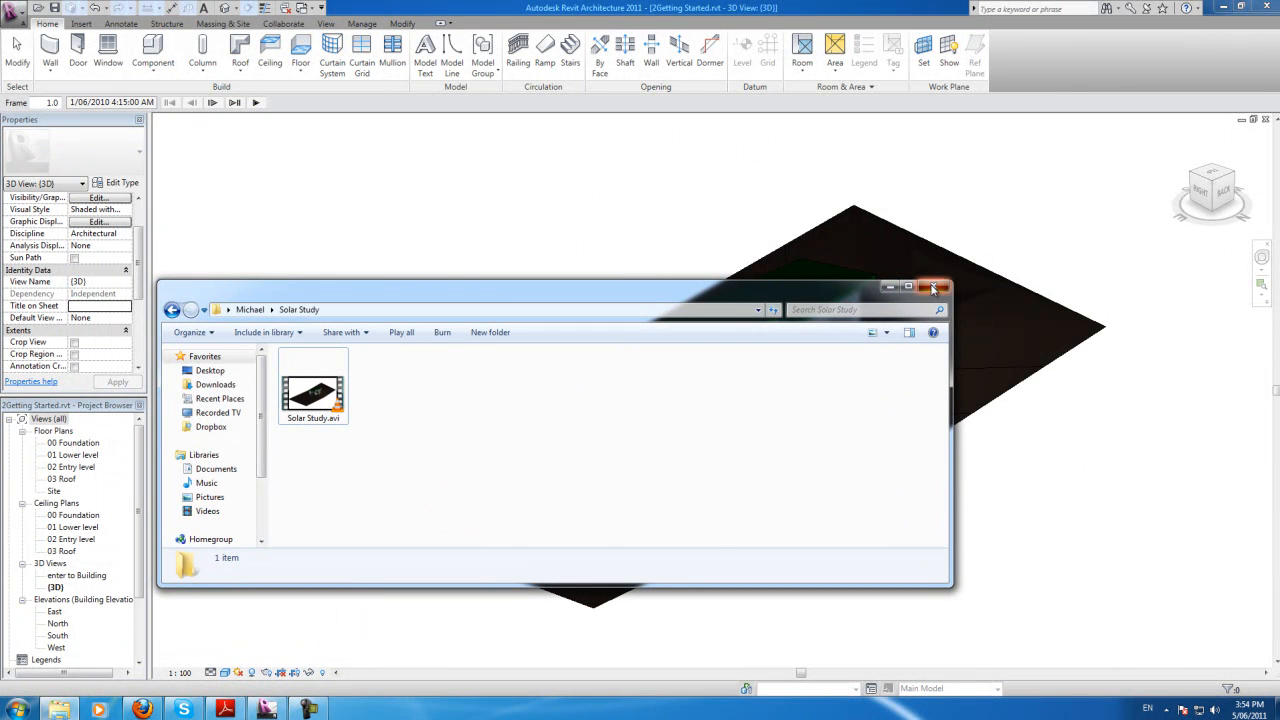
left_click(934, 288)
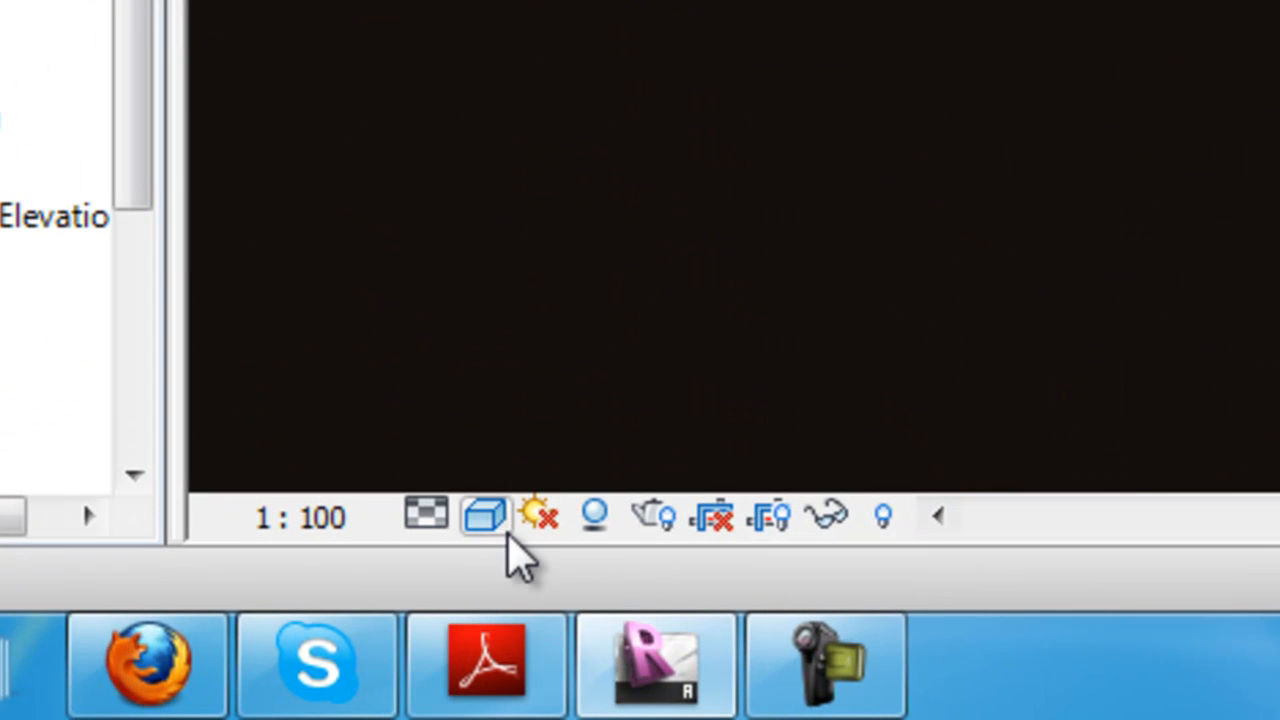
Choose Solar Study Off from the Sun Path control in the 3D view
left_click(596, 516)
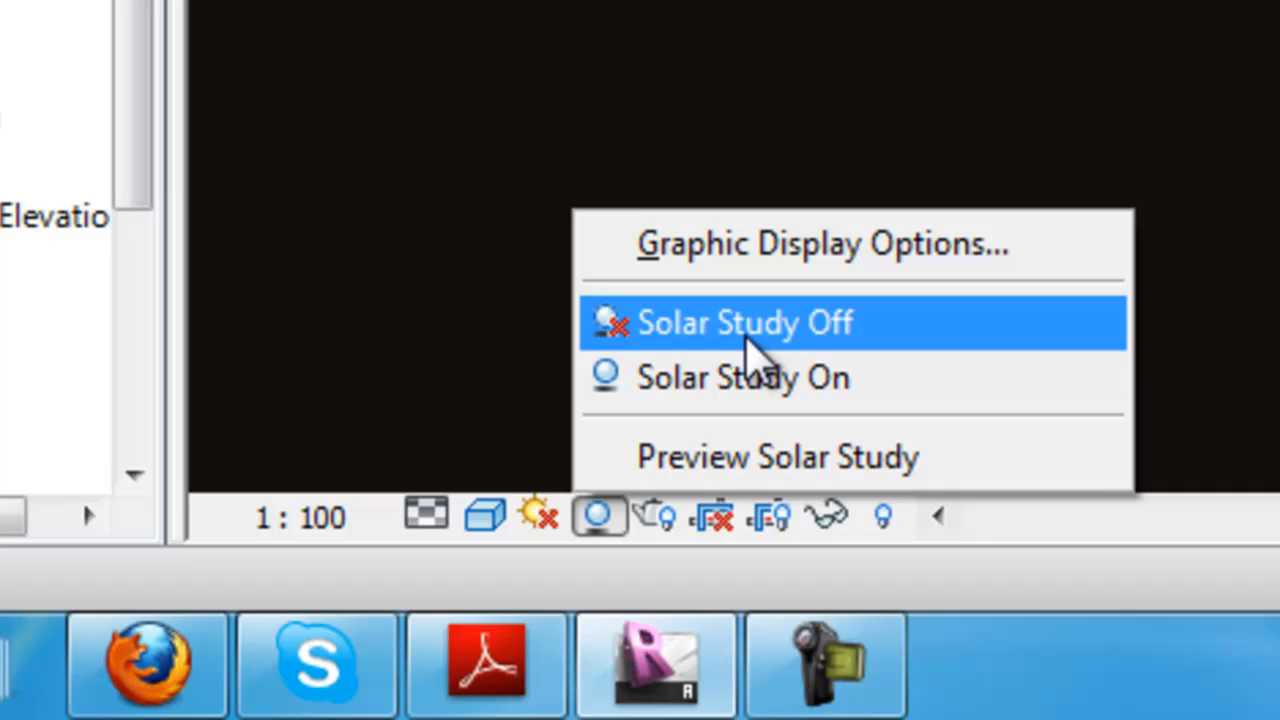
left_click(744, 322)
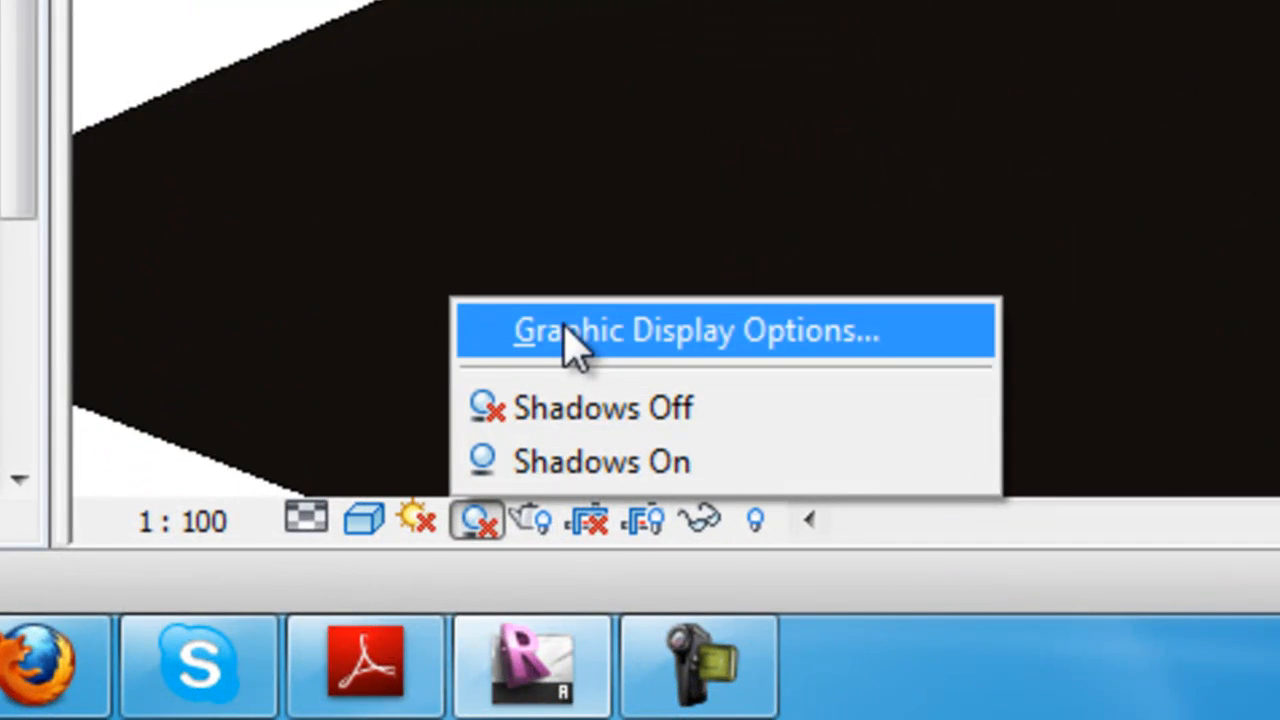
In Graphic Display Options, set the sun setting to In-session Lighting and apply it to the 3D view
left_click(696, 330)
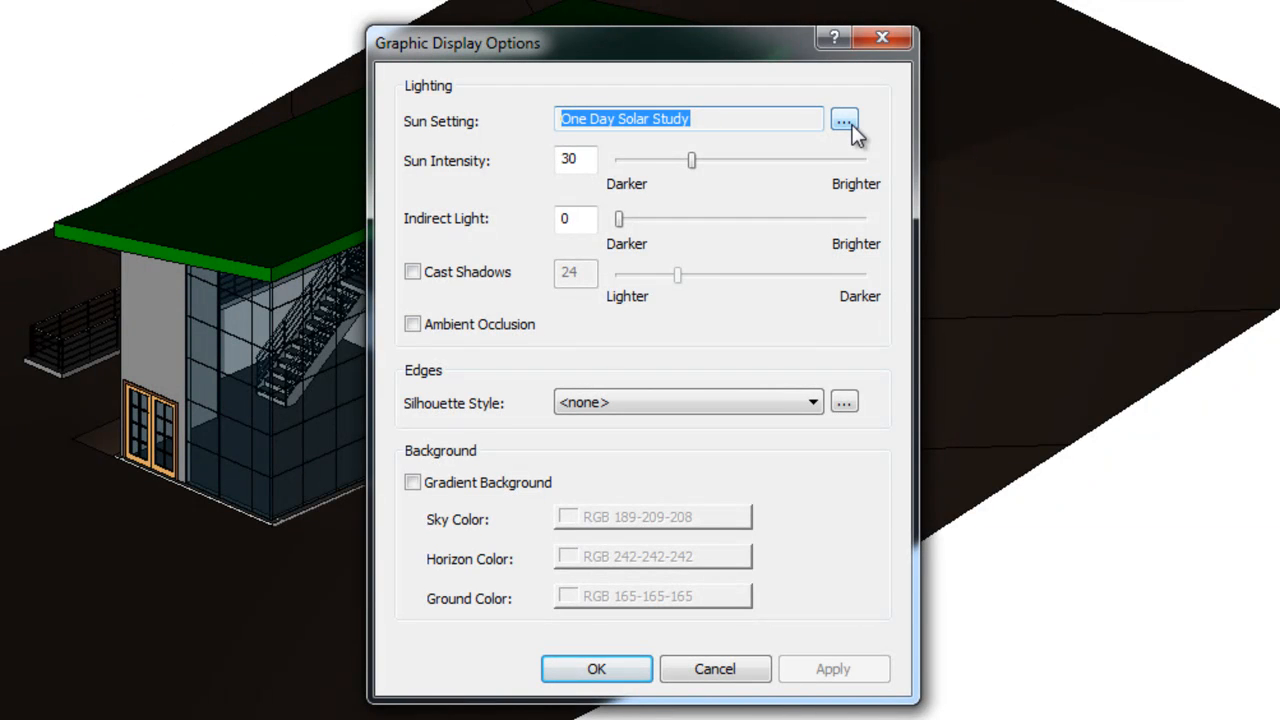
left_click(844, 120)
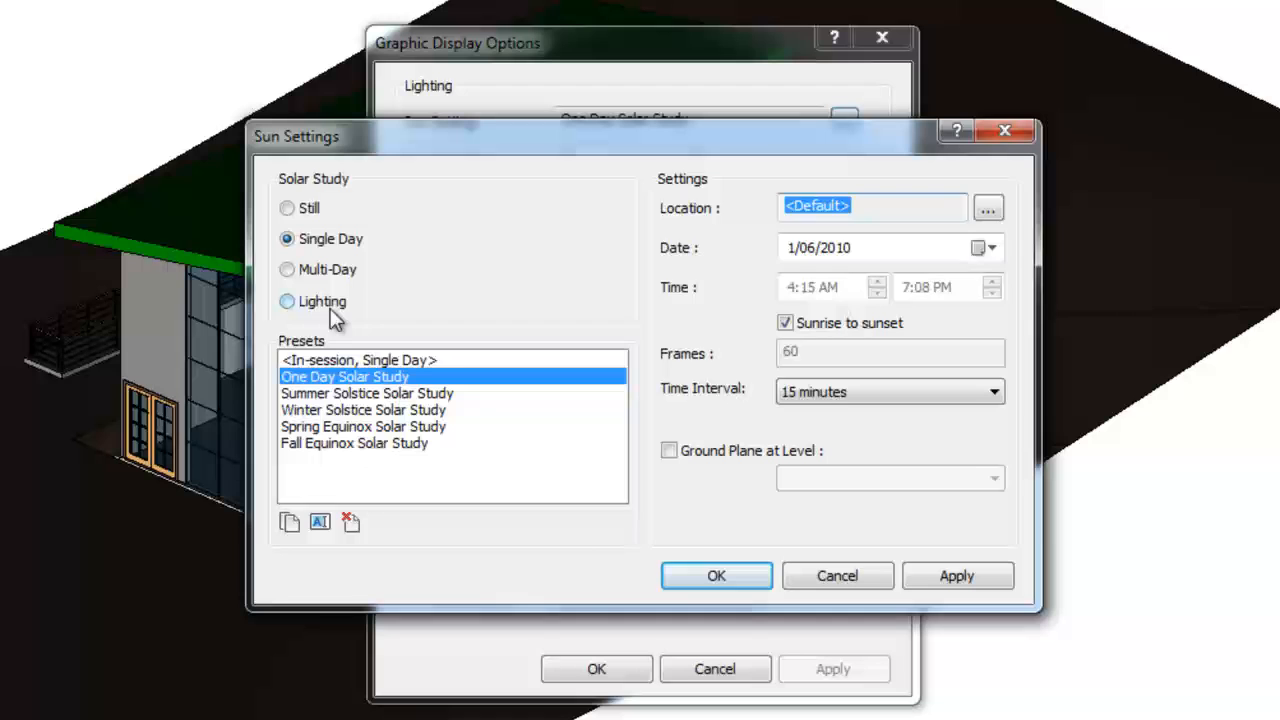
left_click(288, 300)
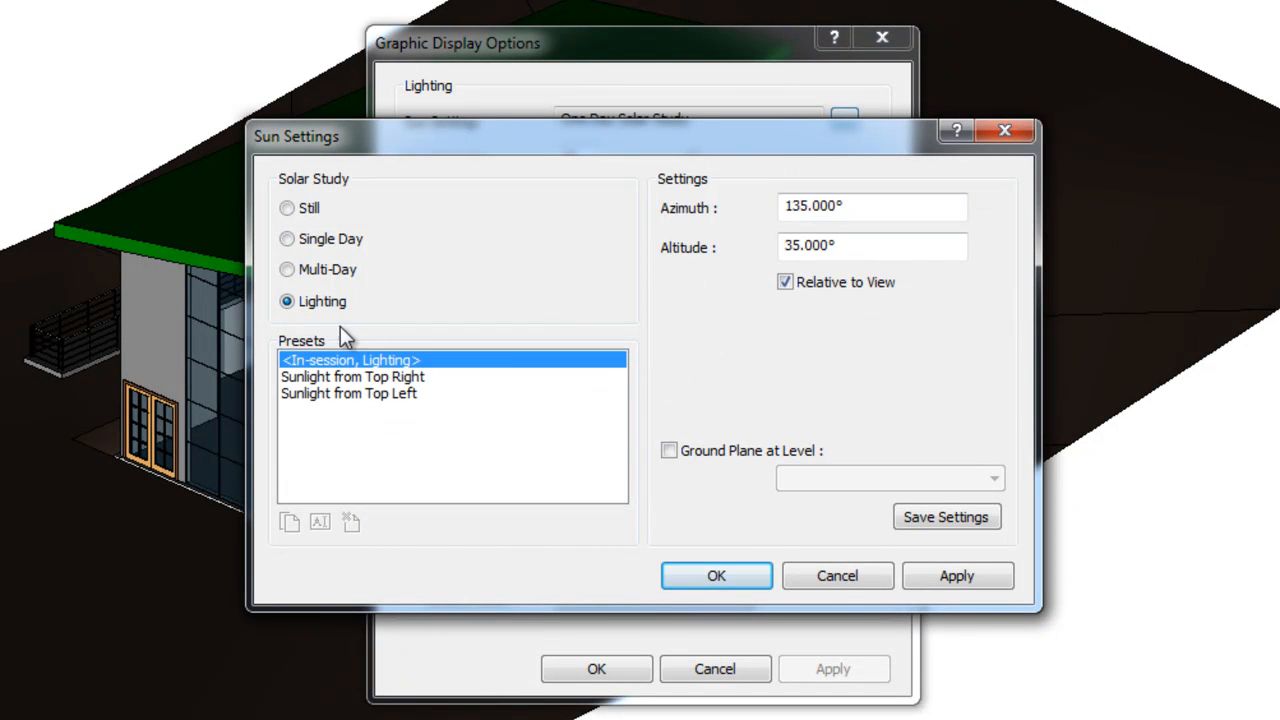
left_click(716, 576)
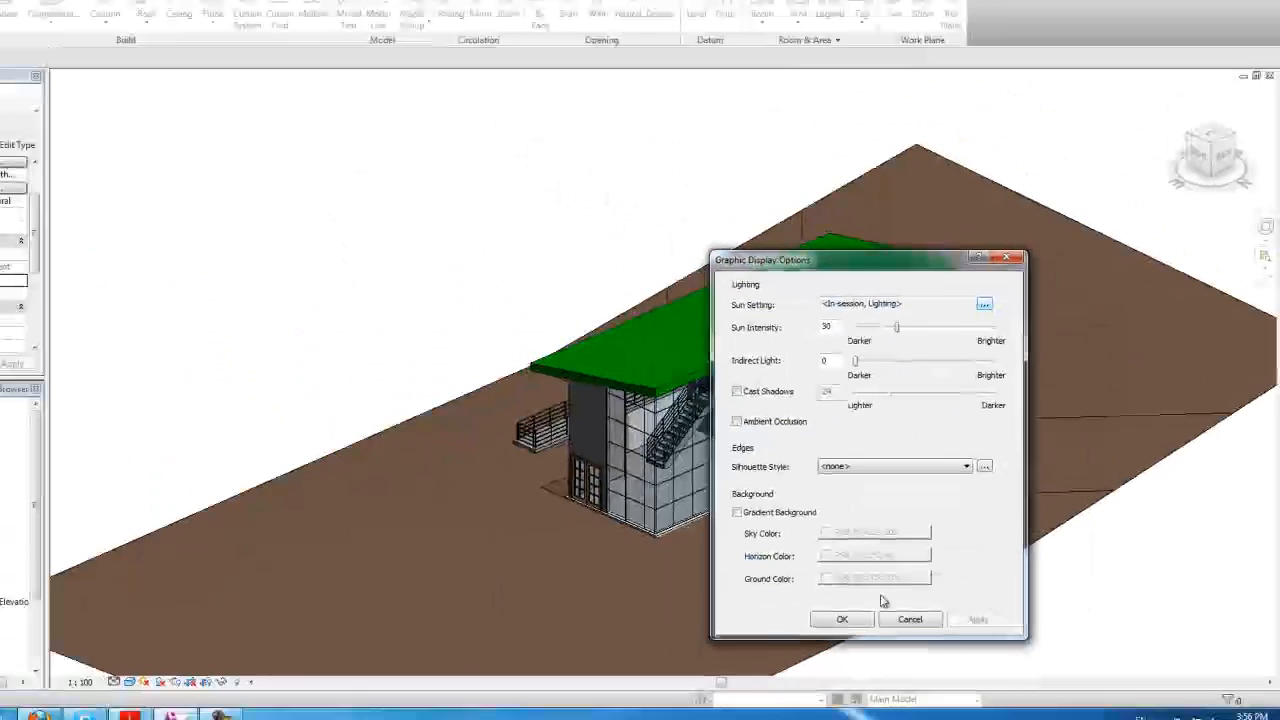
left_click(840, 618)
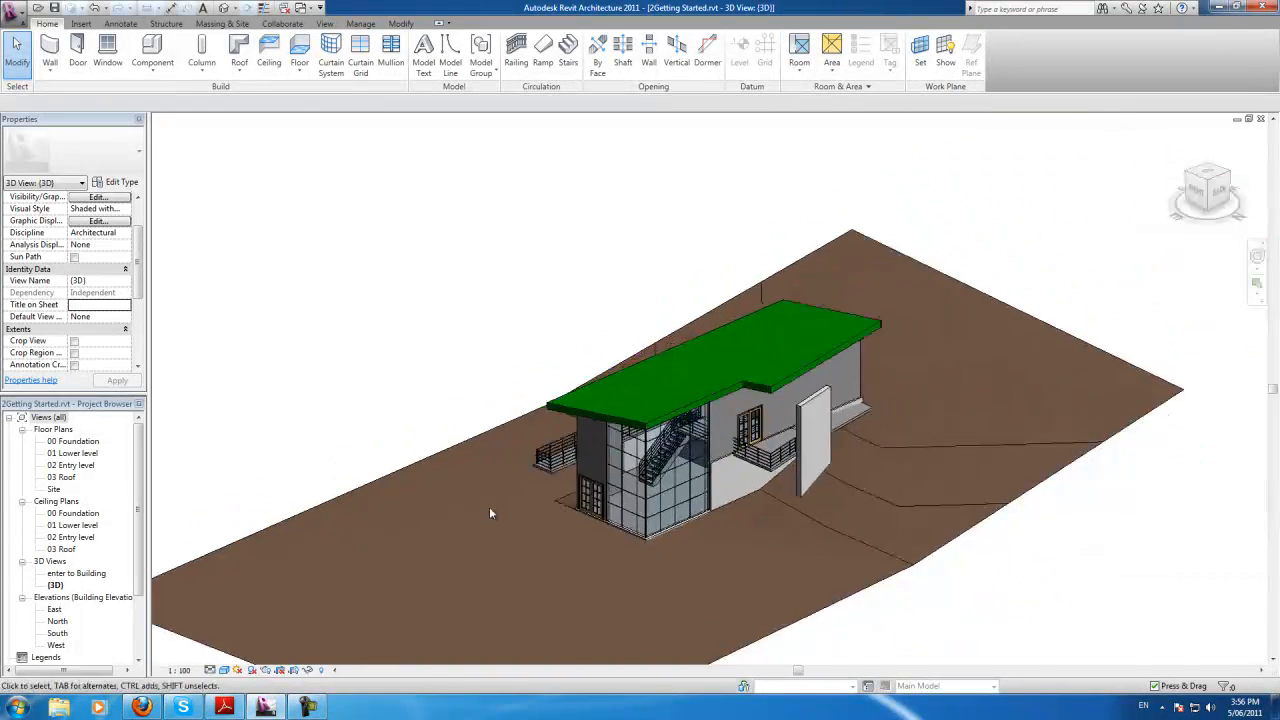